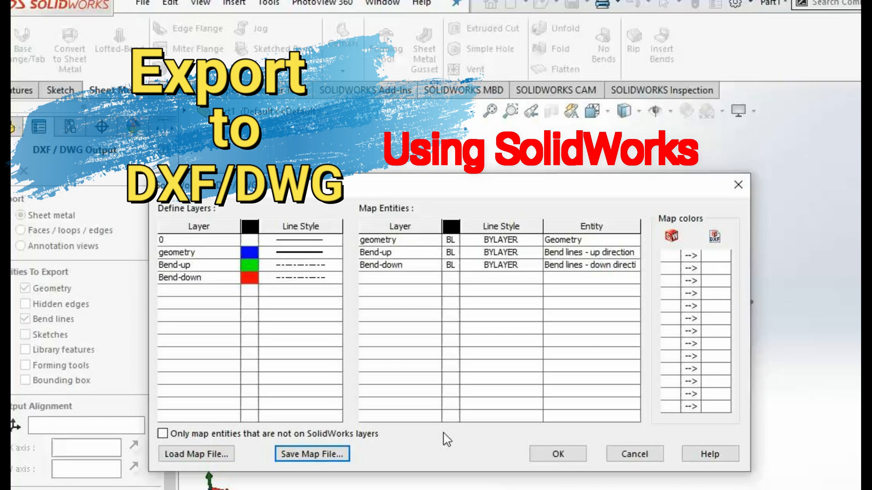
- Launch SOLIDWORKS 2018 and reach its Welcome screen with no recent documents
click(557, 453)
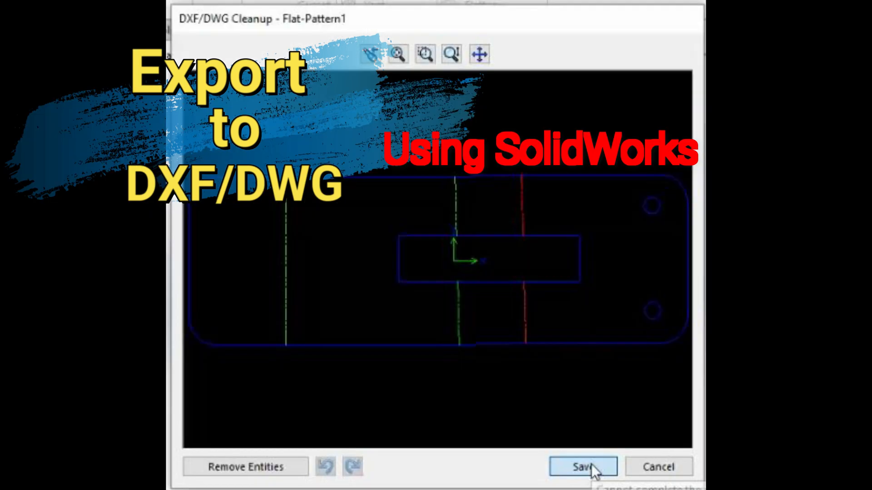
click(582, 466)
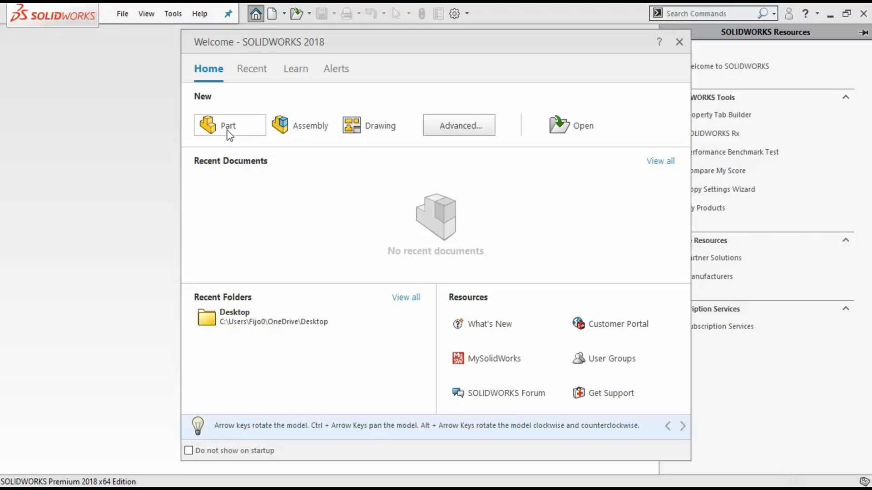
- Create a new part and start a sheet metal Base Flange/Tab
click(228, 125)
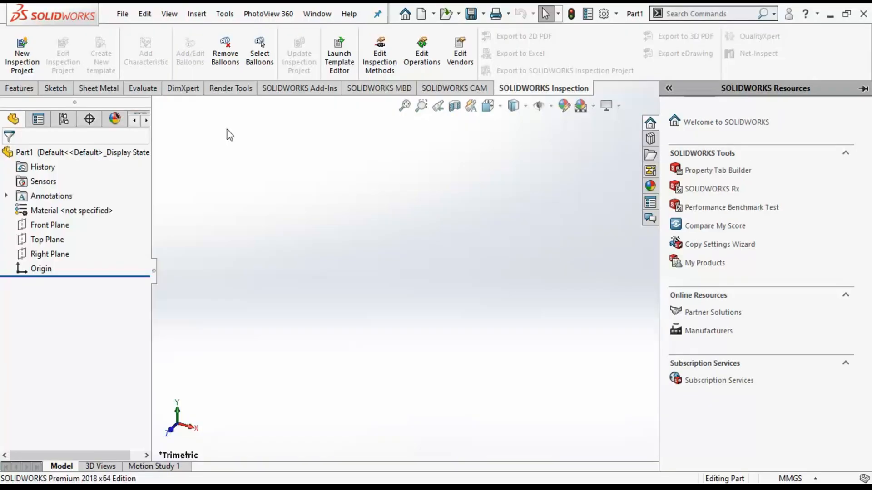
mouse_move(268, 228)
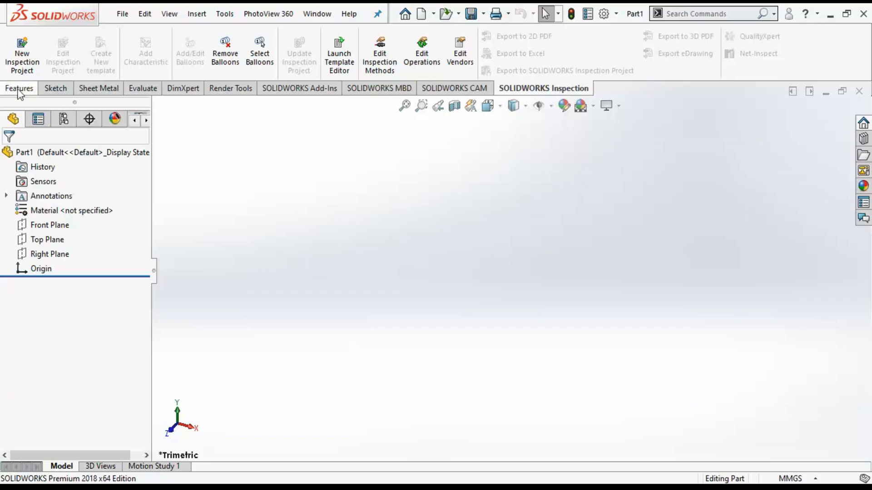
click(19, 88)
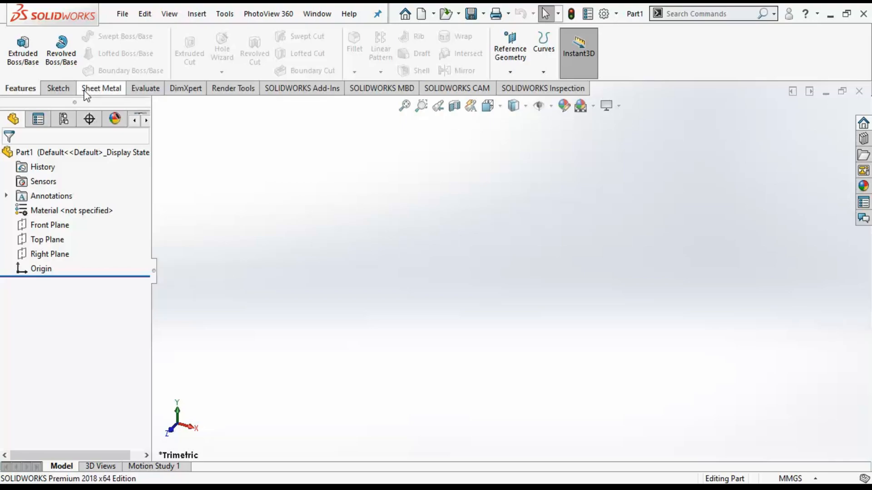
click(101, 88)
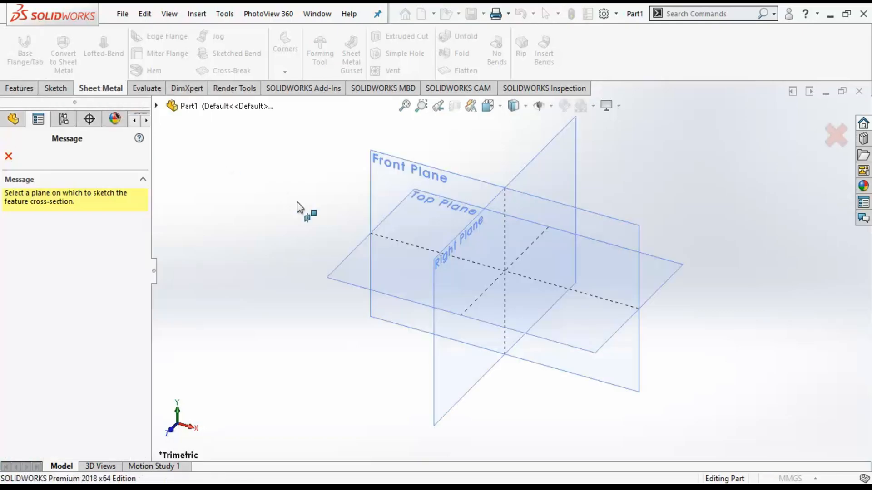
- On Top Plane, sketch a 200 × 100 rectangle dimensioned 100 and 50 from the origin
click(441, 214)
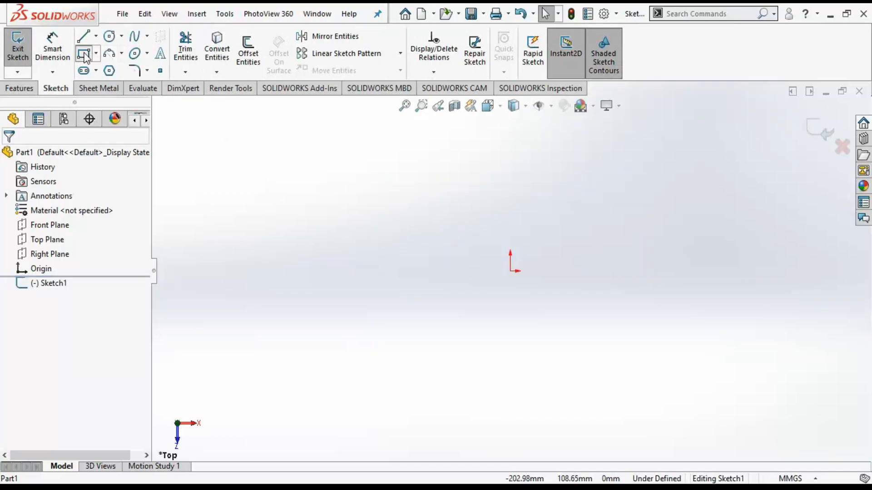
click(83, 54)
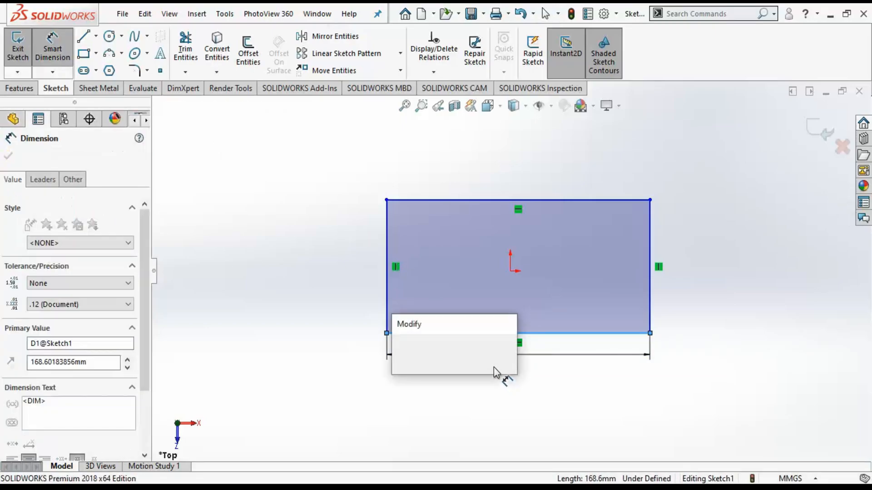
text(200)
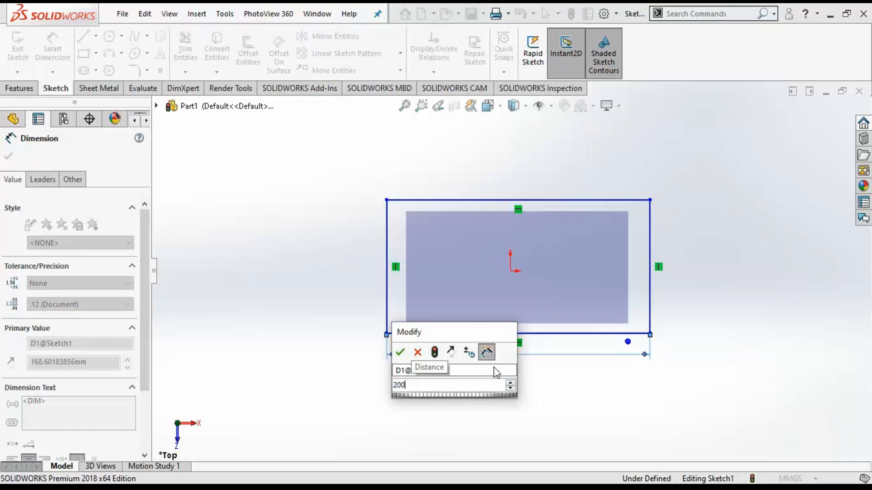
click(399, 353)
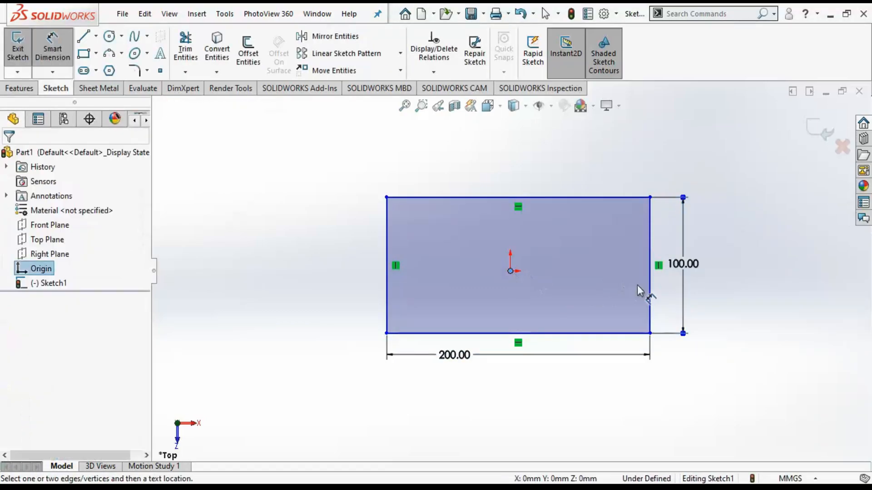
click(649, 264)
text(100)
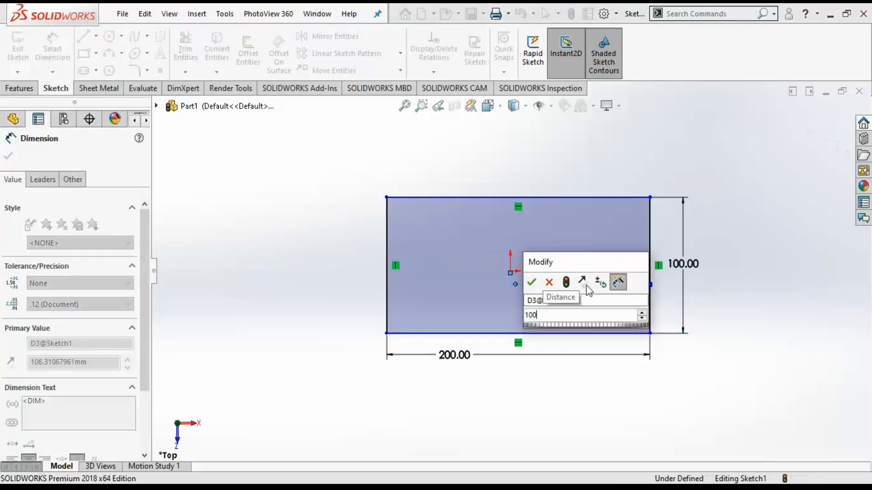
click(530, 283)
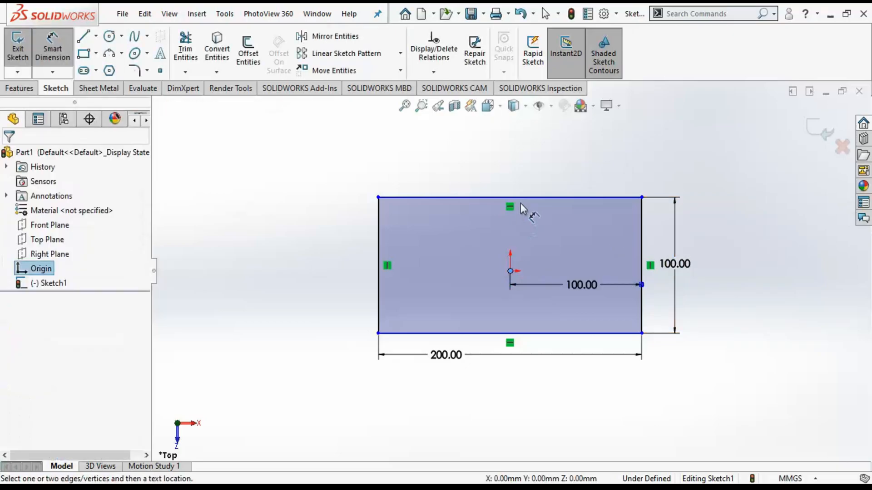
click(509, 198)
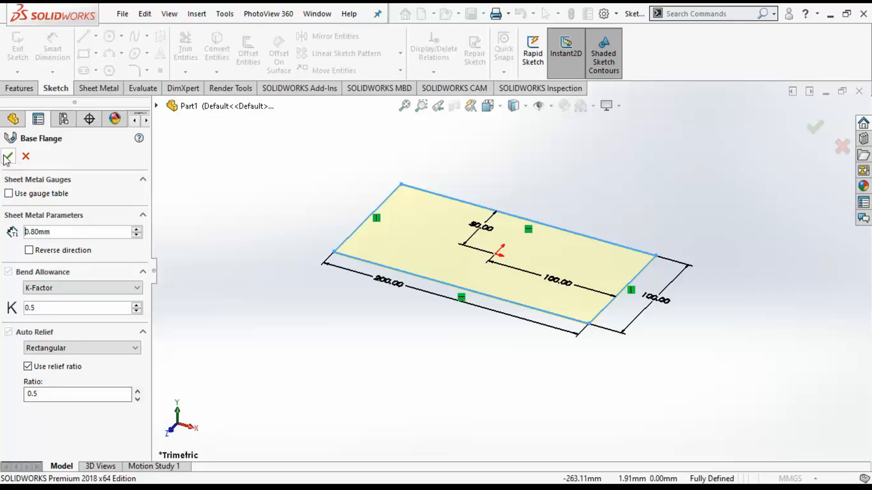
- Accept the 0.8 mm base flange and add an edge flange on the left short edge
click(8, 156)
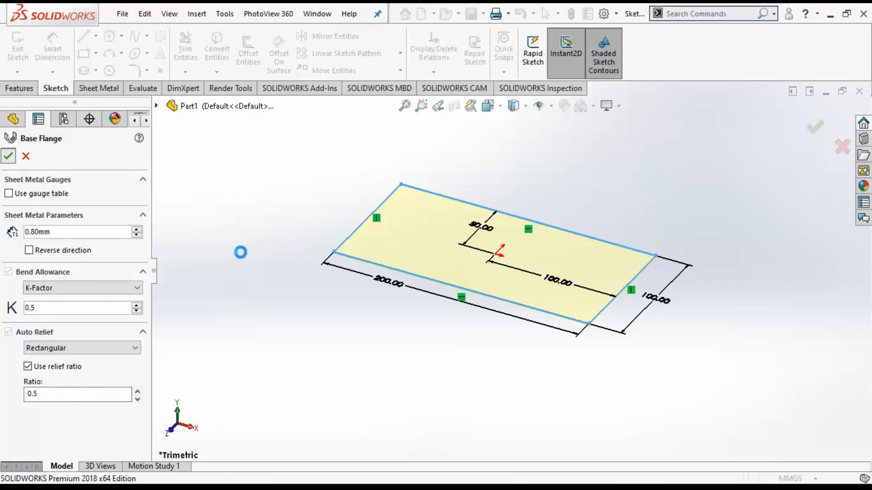
click(8, 156)
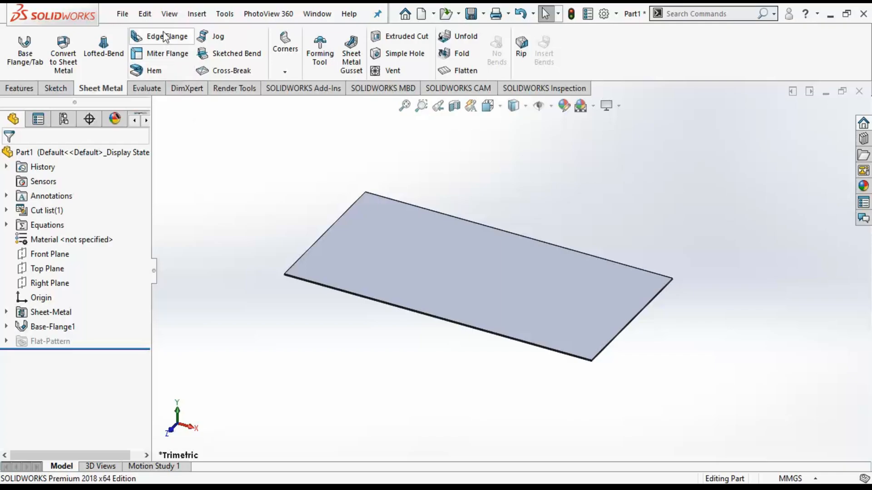
click(162, 36)
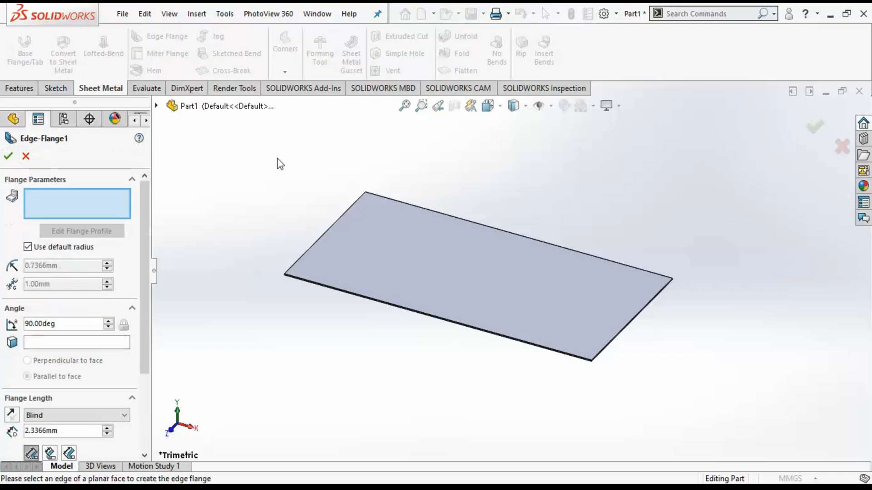
click(324, 233)
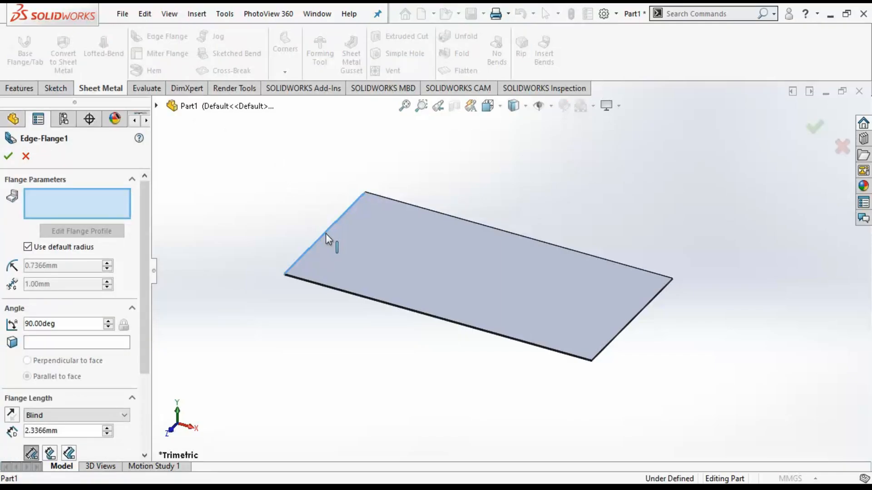
click(311, 245)
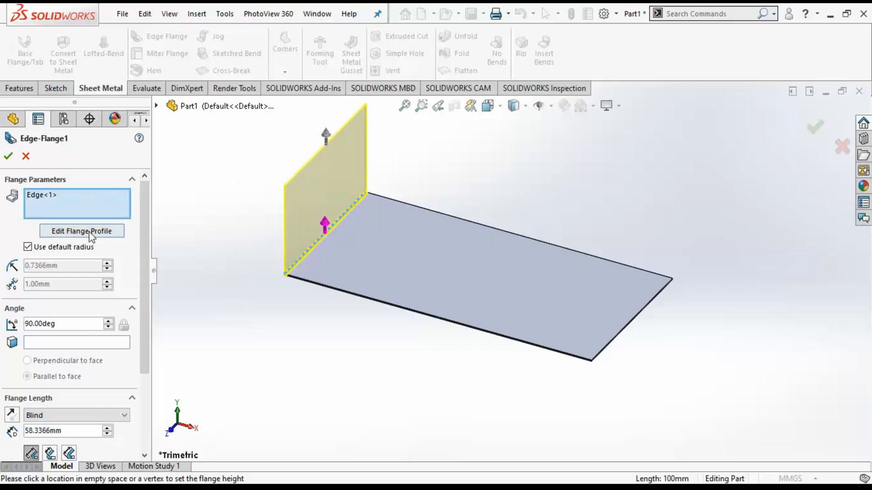
scroll(down, 3)
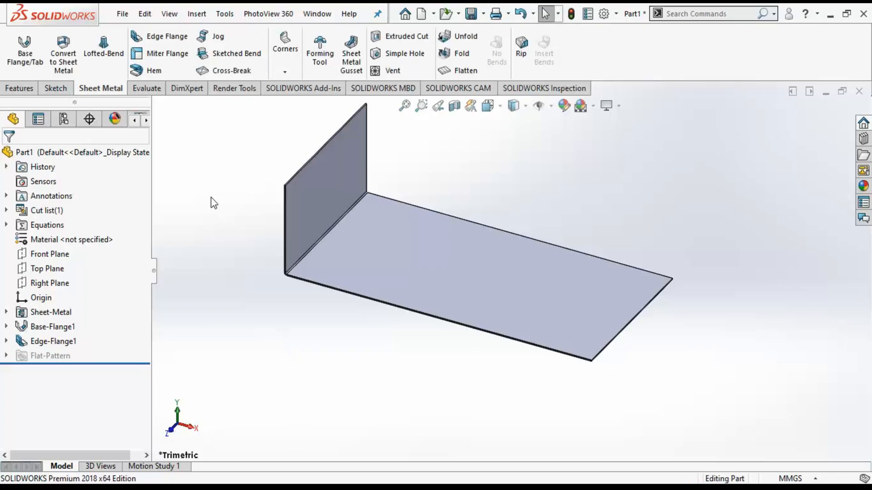
mouse_move(215, 192)
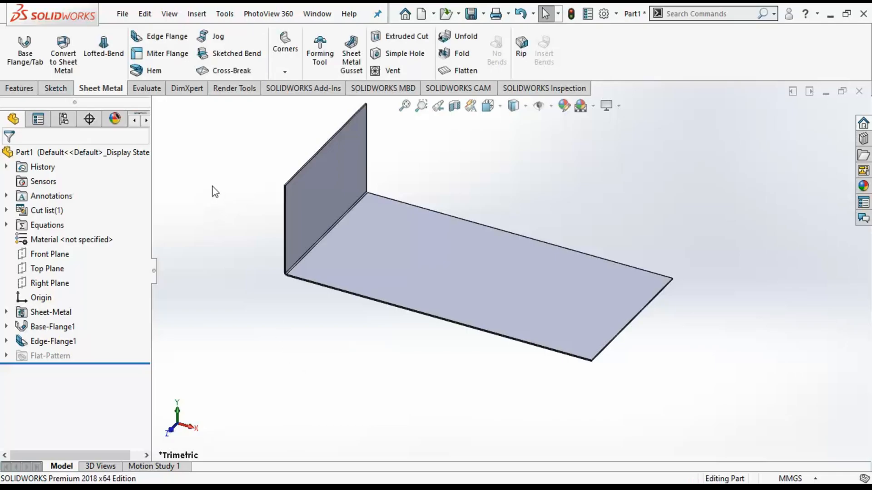
- Apply a fillet-type break corner to the upright flange's outer top corner edge
click(285, 59)
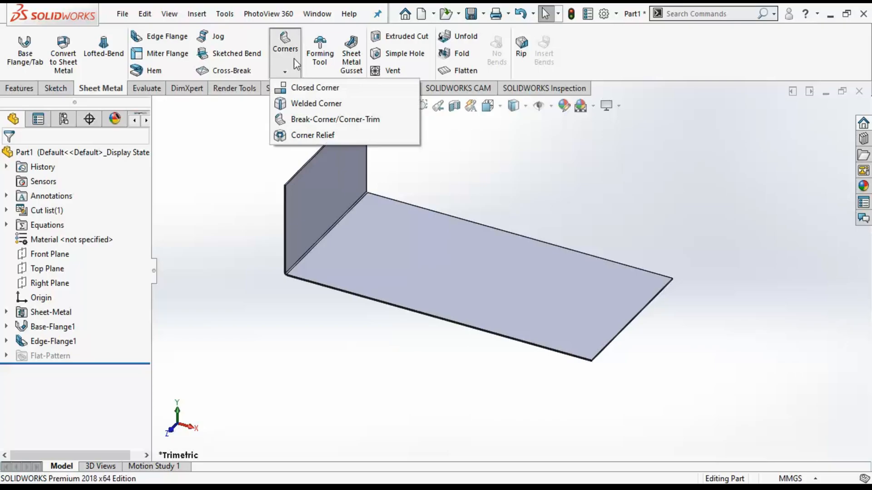
mouse_move(312, 135)
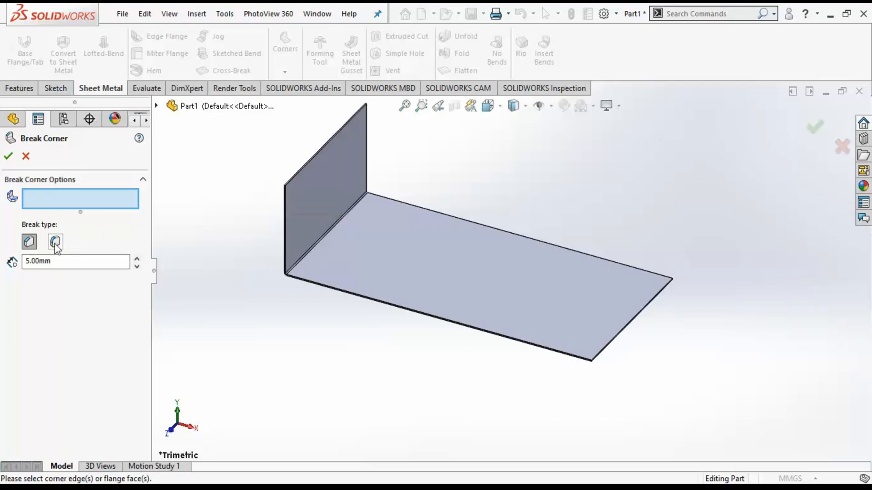
click(55, 241)
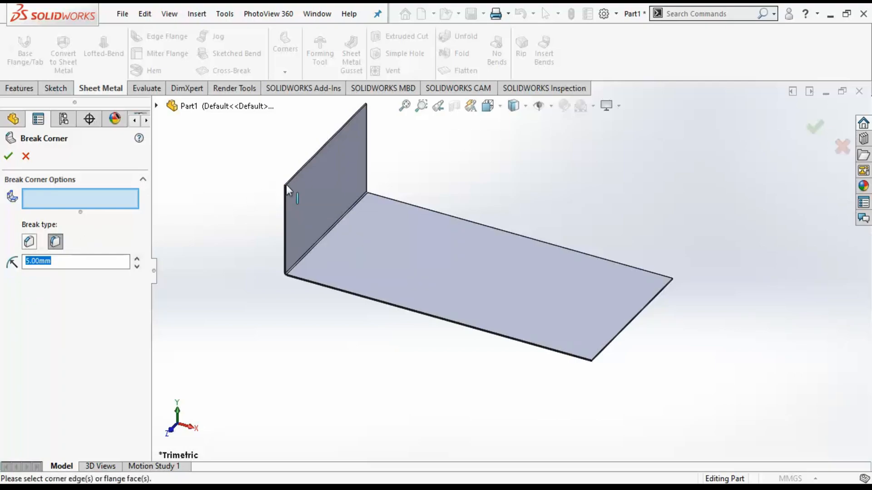
click(285, 187)
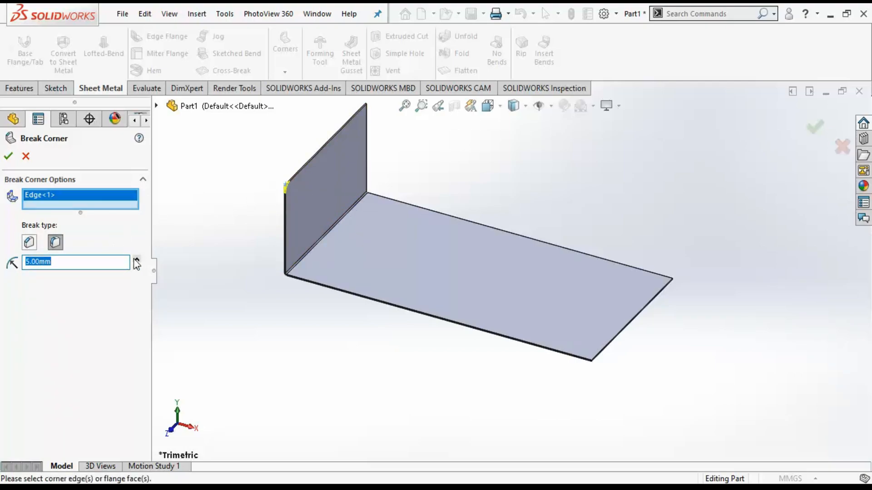
click(136, 259)
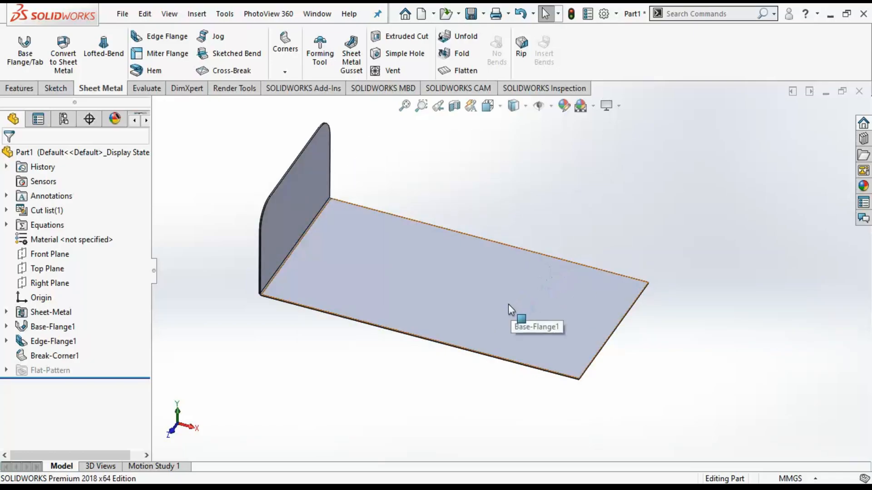
mouse_move(356, 166)
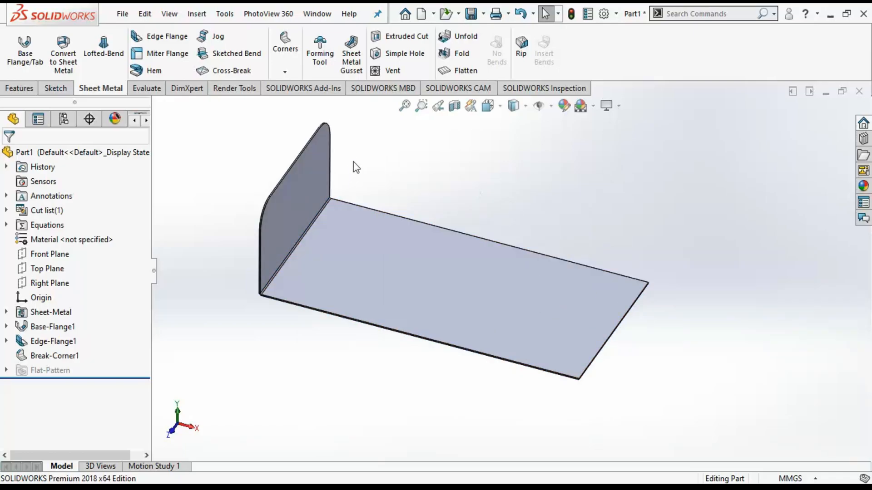
- Sketch a jog line across the plate and apply a 40 mm, 90° blind jog
click(235, 53)
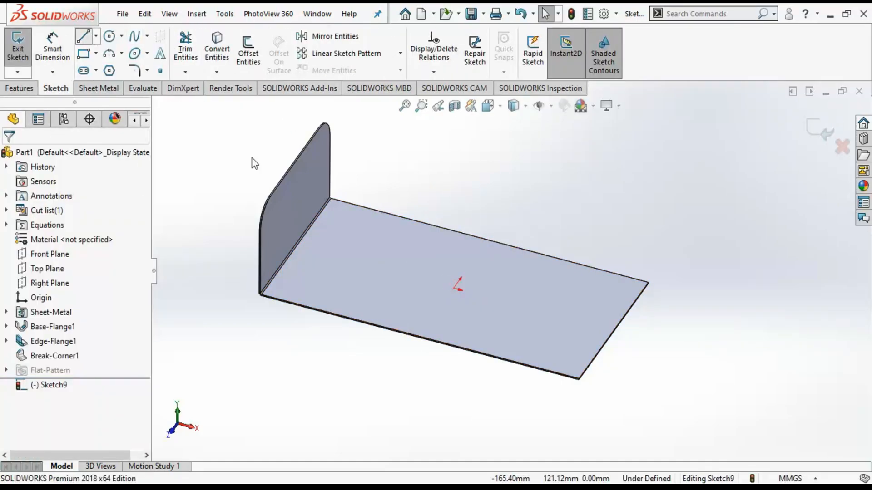
click(82, 35)
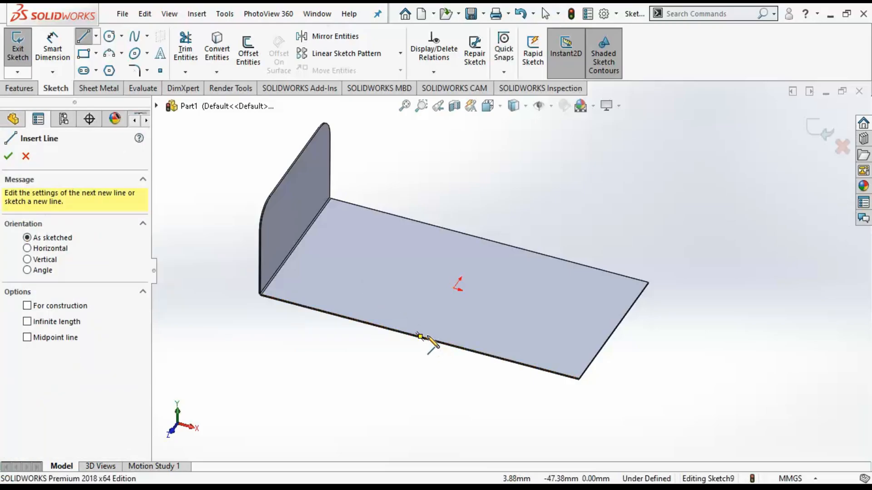
drag(419, 337, 498, 256)
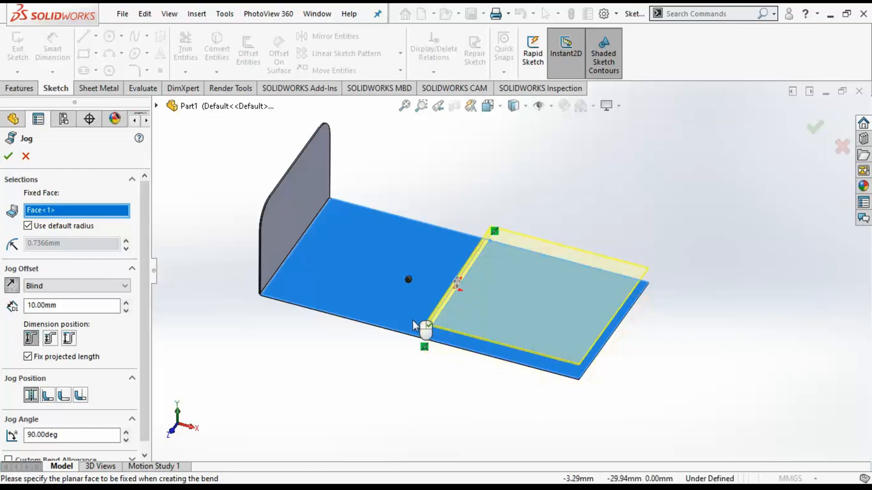
click(127, 302)
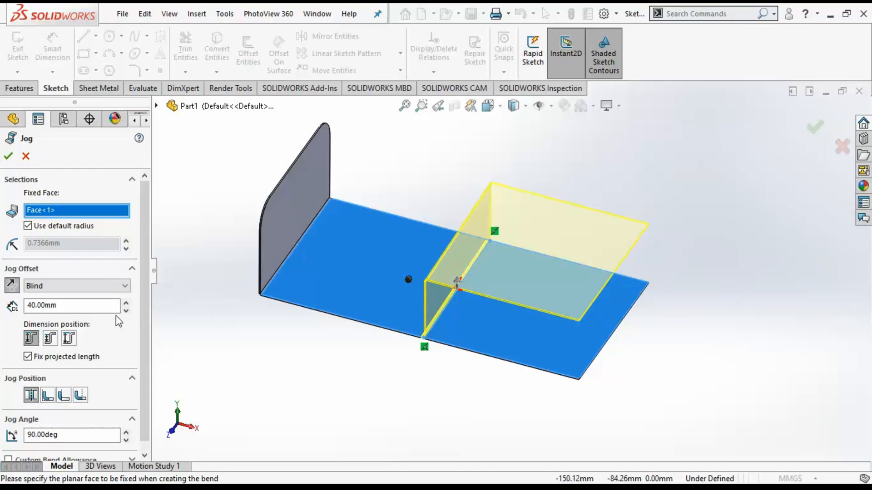
scroll(down, 3)
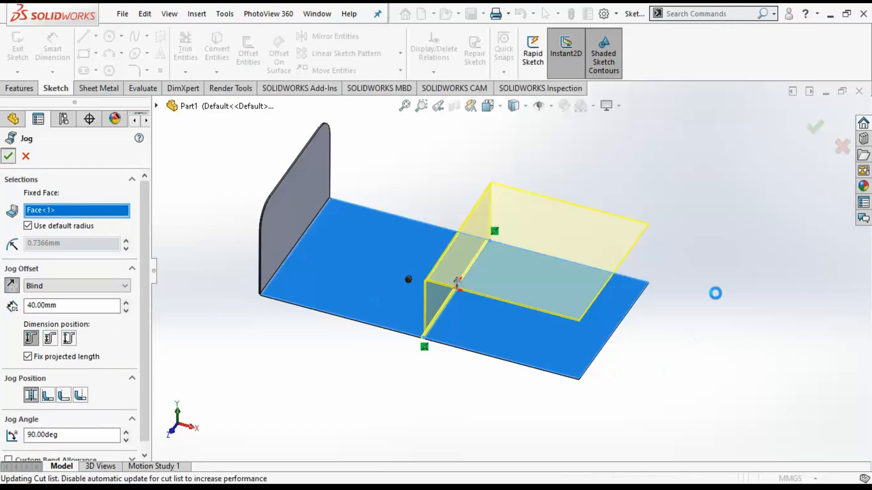
click(8, 156)
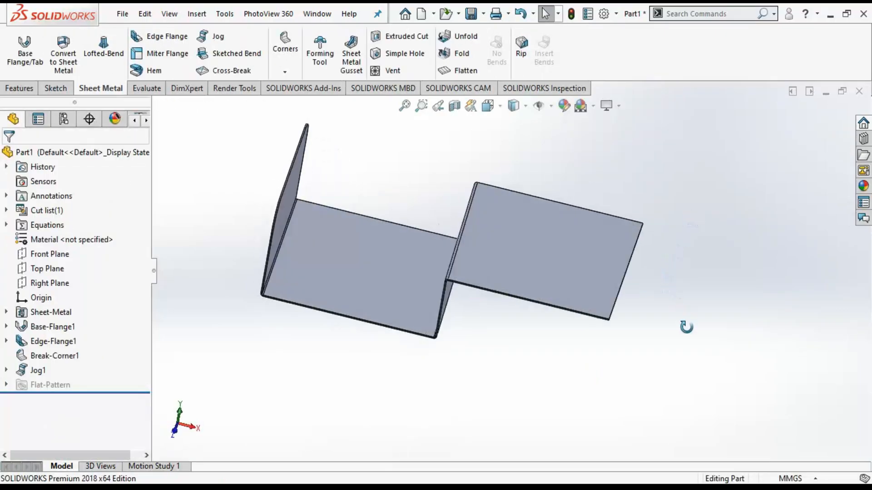
- Move Break-Corner1 below Jog1 and add the raised plate's outer corners to it
click(54, 355)
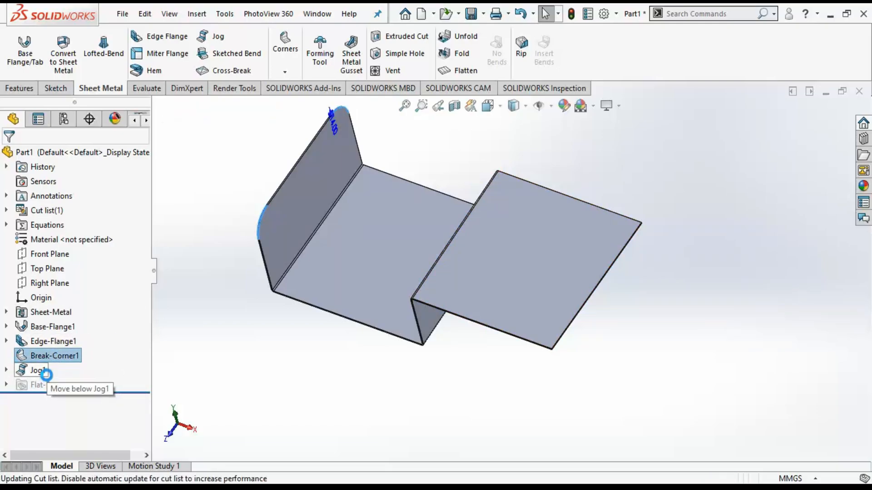
drag(55, 355, 55, 370)
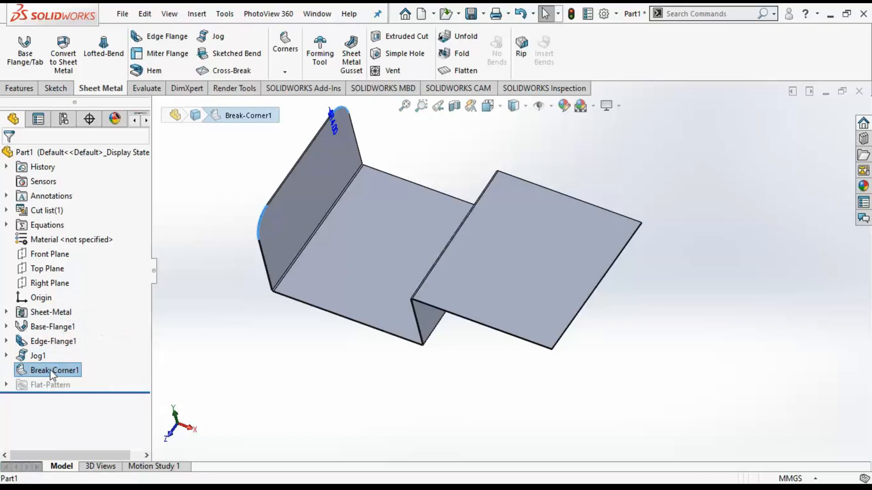
right_click(54, 371)
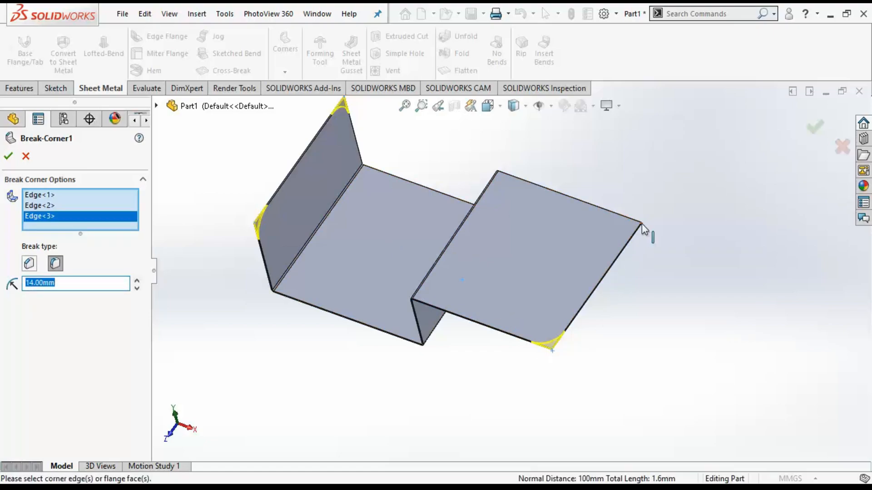
click(639, 226)
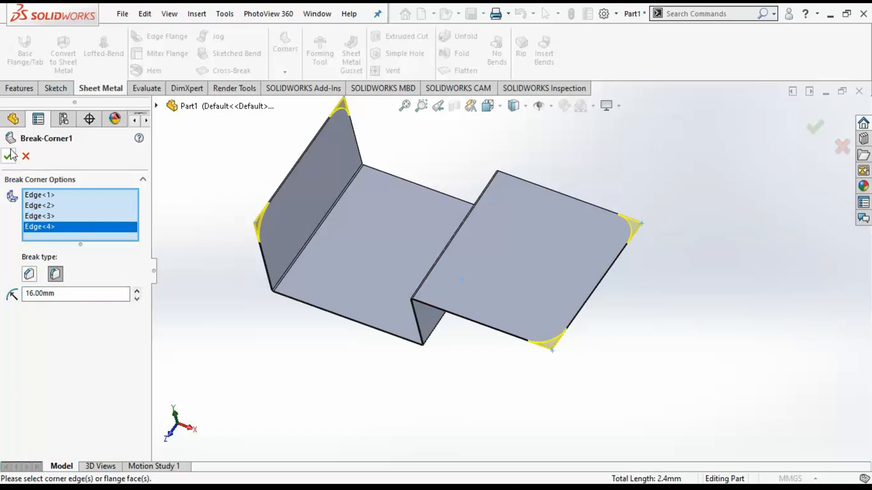
click(10, 156)
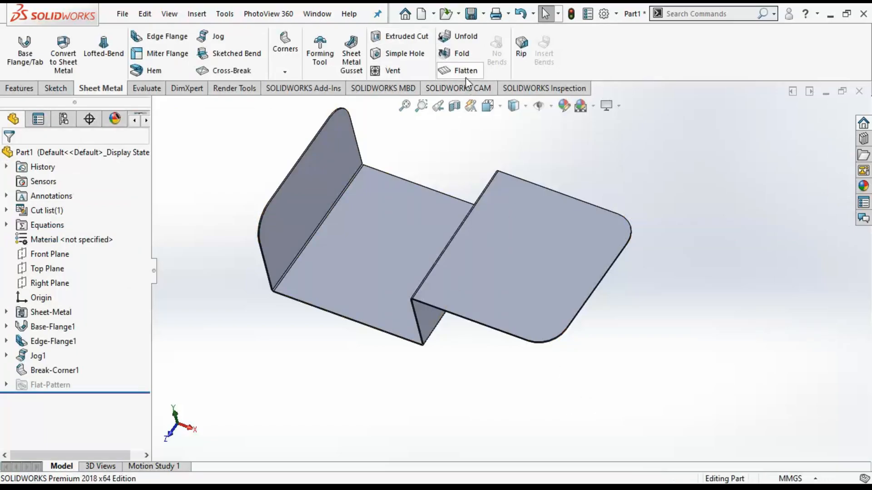
- Unfold all bends and extrude-cut a rectangular slot across the two jog bend lines
click(458, 36)
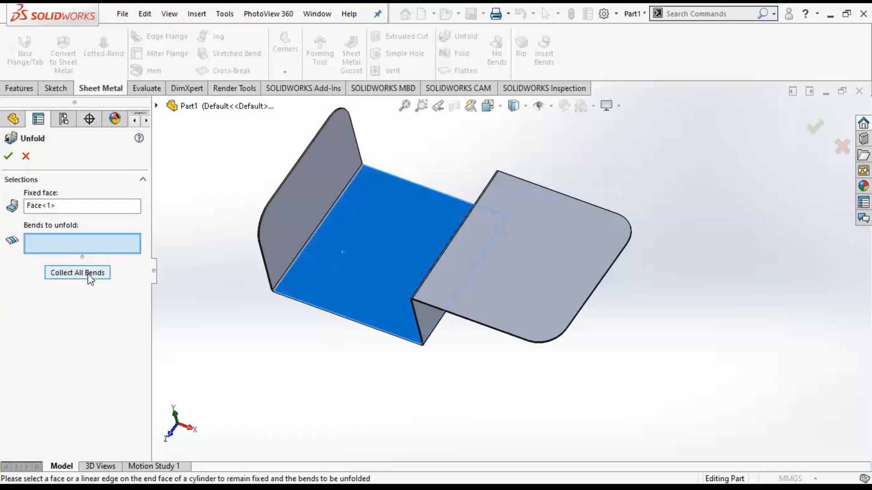
click(7, 156)
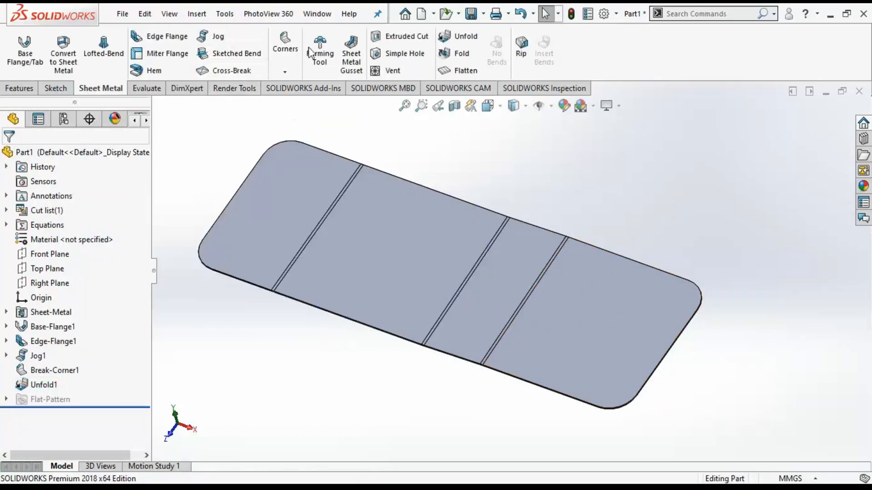
click(398, 54)
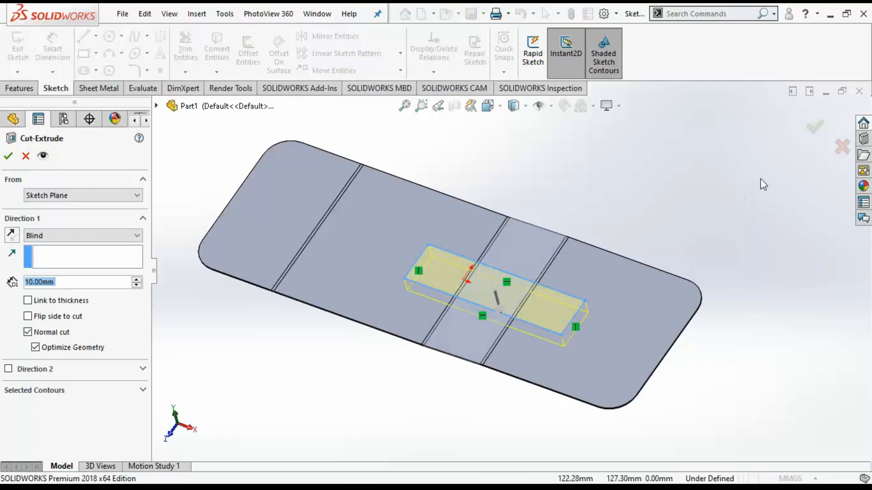
click(8, 156)
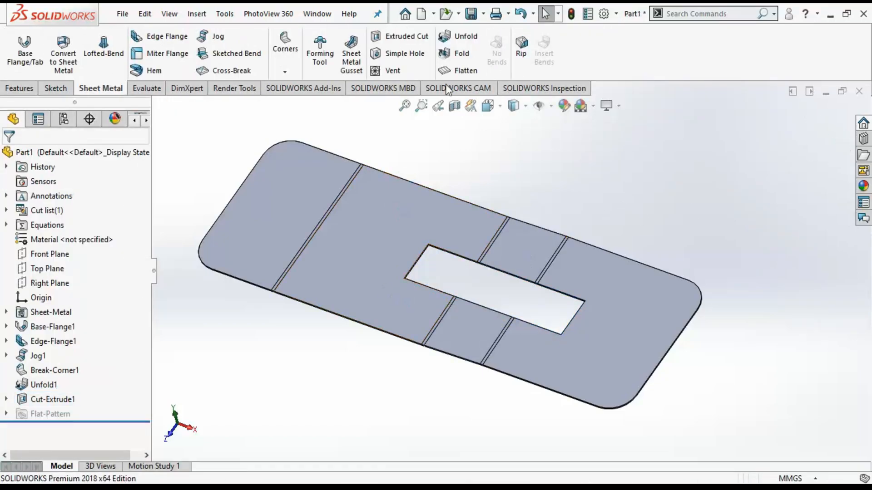
mouse_move(460, 53)
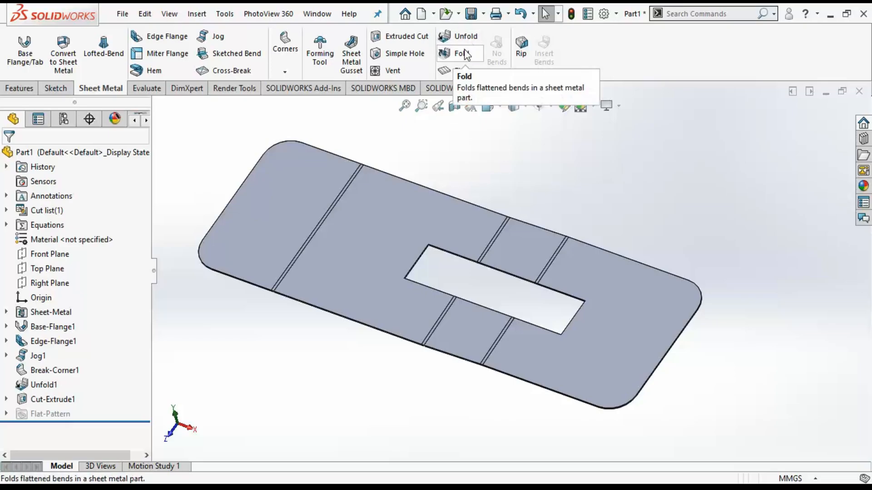
- Refold every bend with Collect All Bends, adding Fold1
click(462, 54)
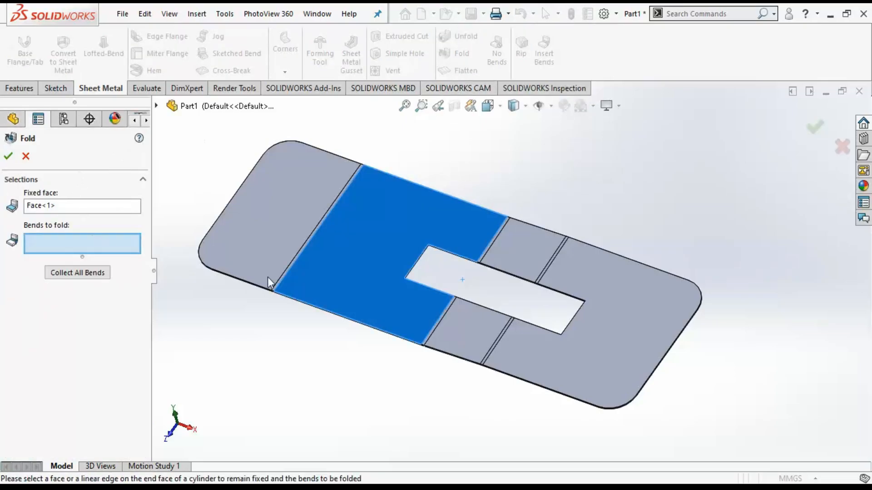
click(76, 272)
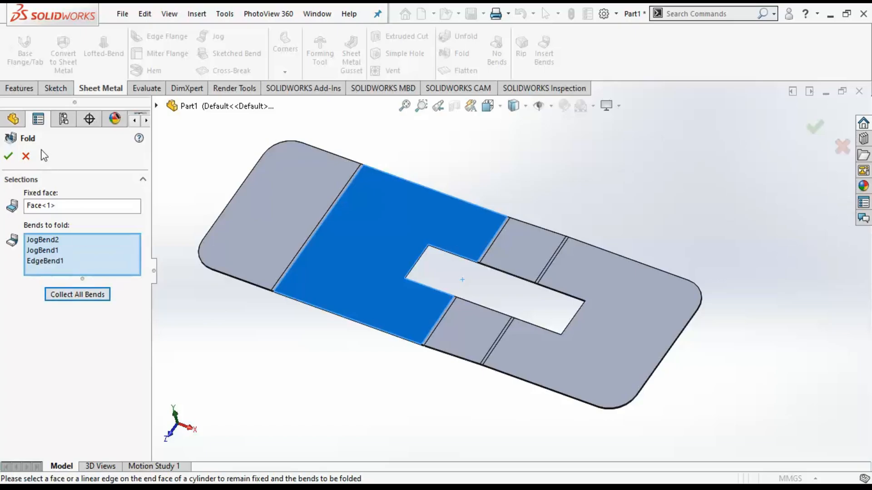
click(8, 155)
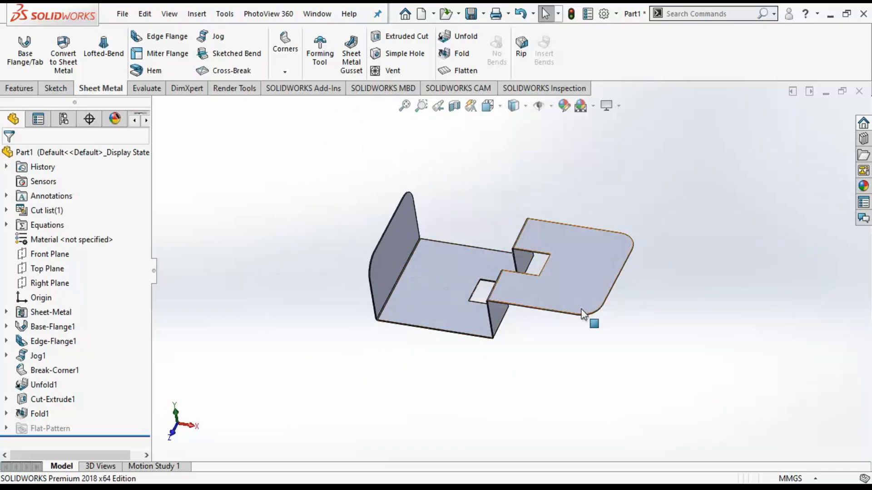
mouse_move(589, 316)
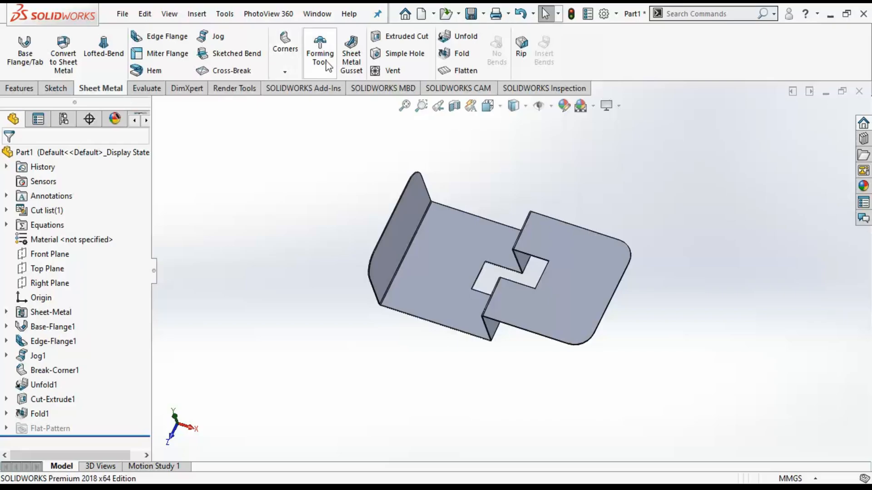
- Place a 10 mm simple hole on the raised flange near its rounded corner
click(578, 267)
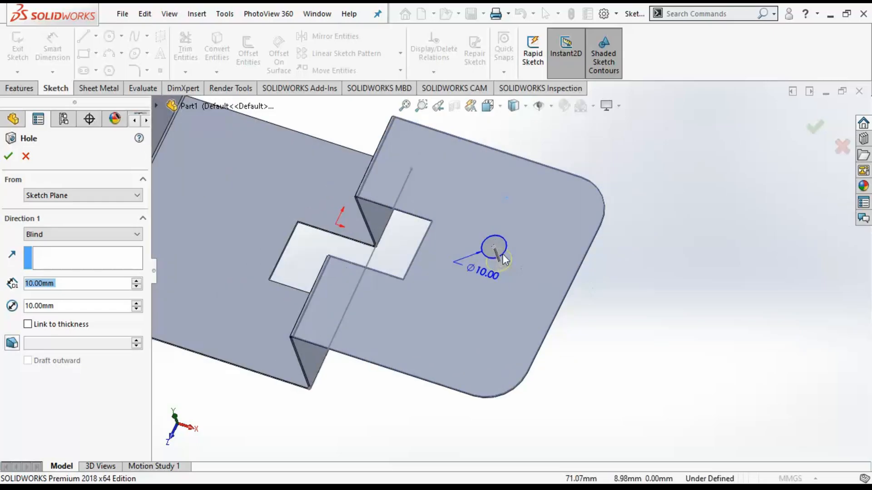
mouse_move(450, 333)
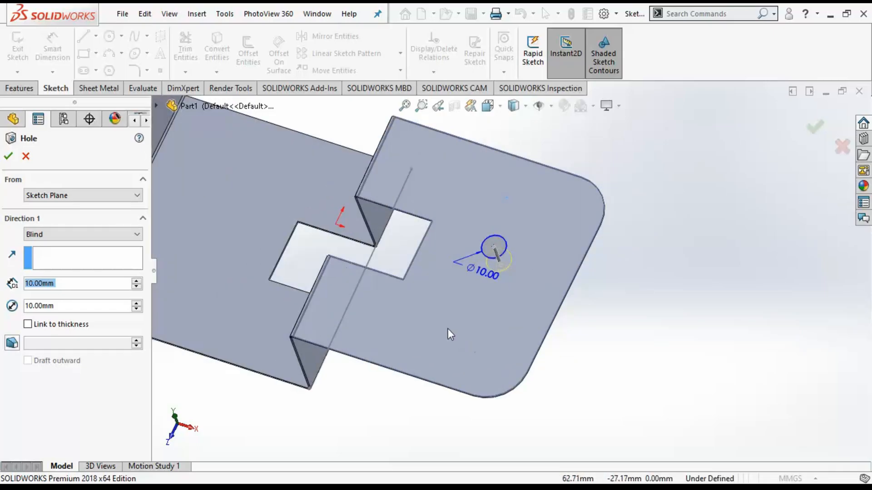
click(542, 227)
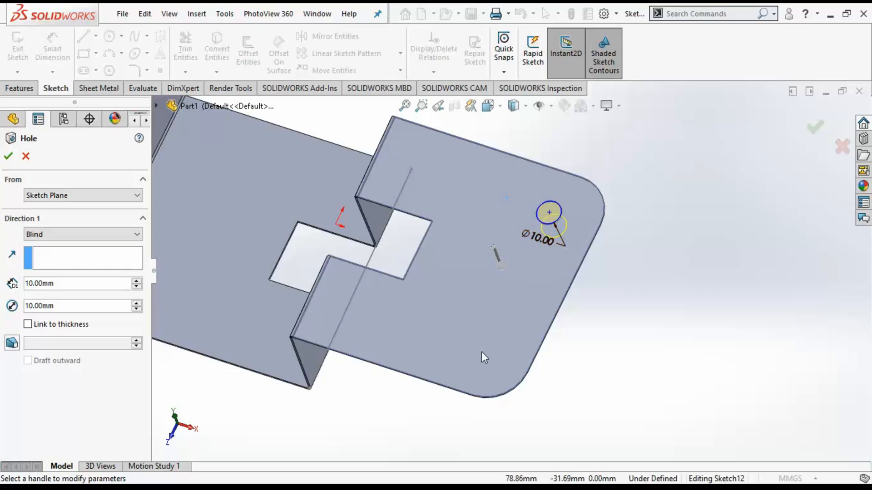
mouse_move(481, 351)
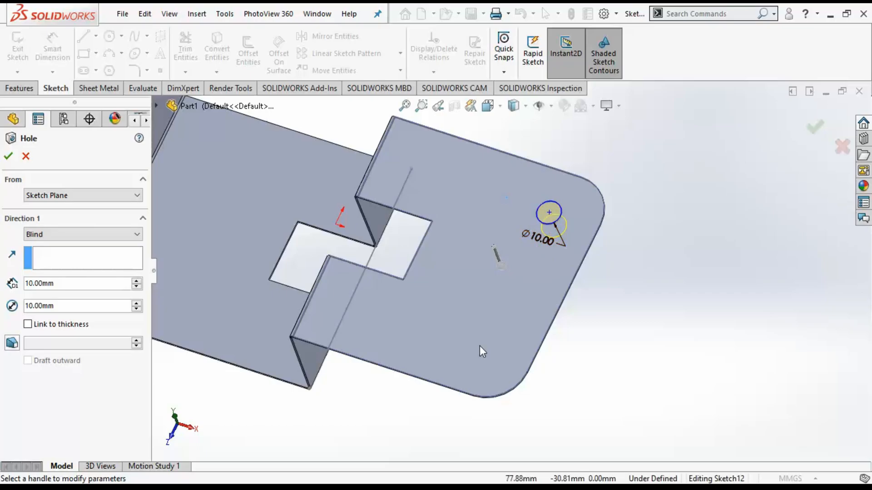
click(82, 195)
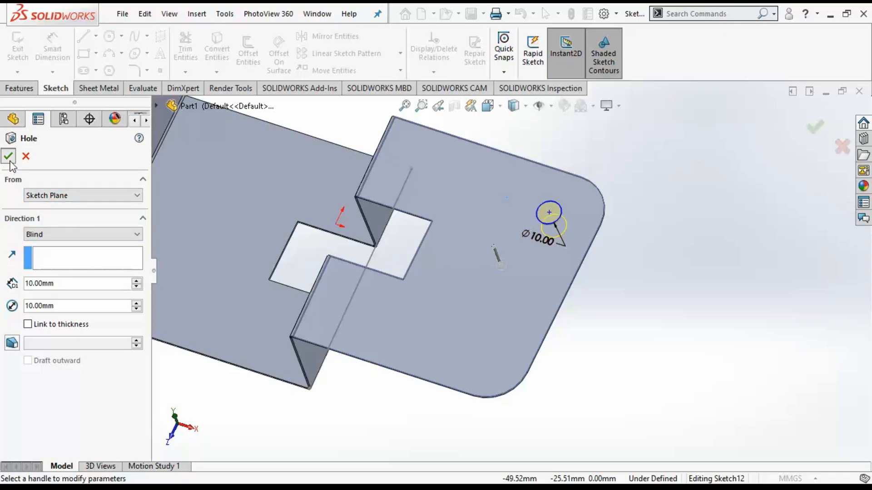
click(8, 156)
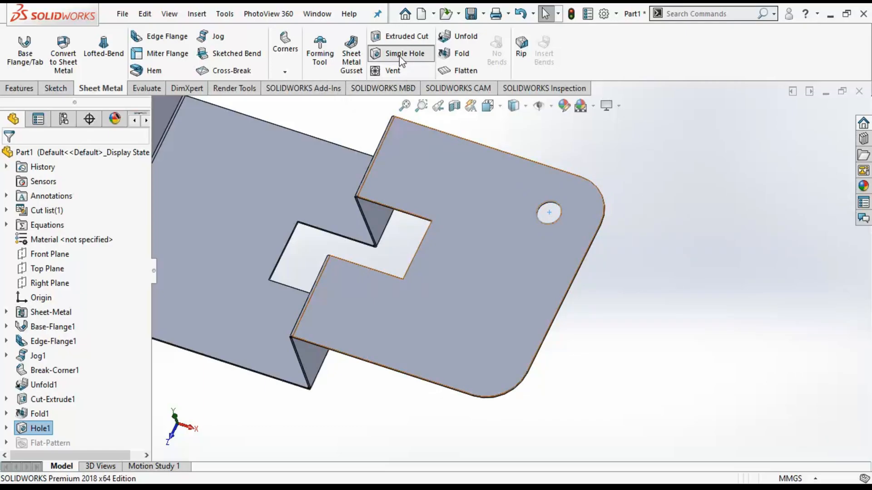
- Place Hole2, a 10 mm simple hole, near the raised flange's other rounded corner
click(405, 54)
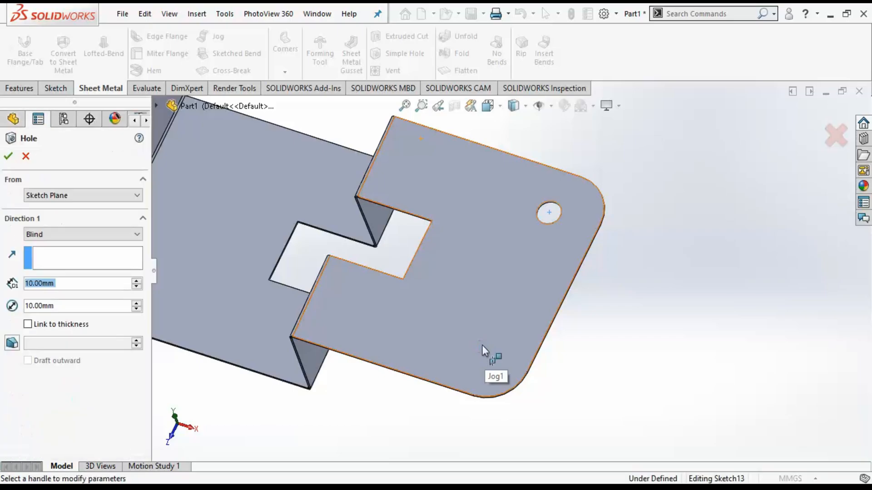
click(482, 348)
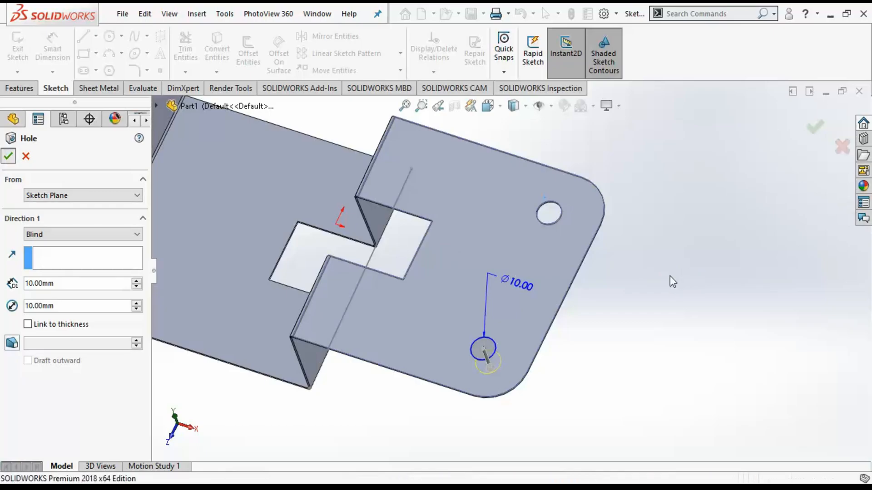
click(8, 156)
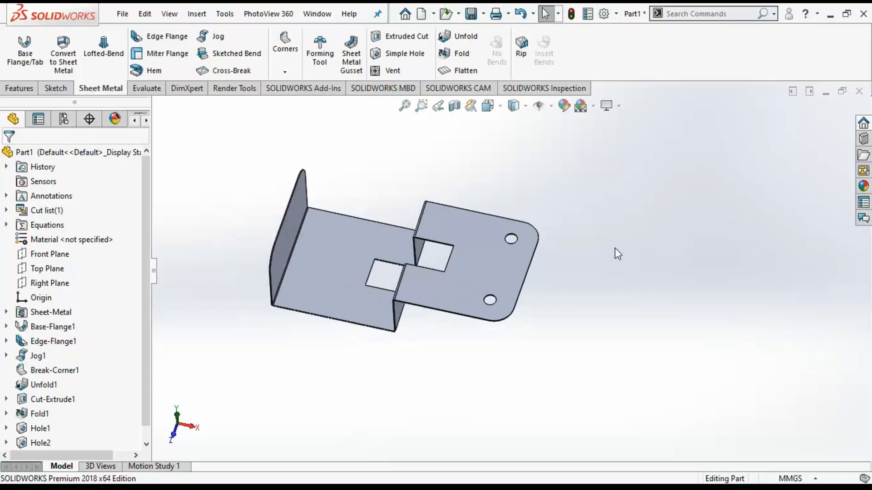
drag(617, 255, 273, 303)
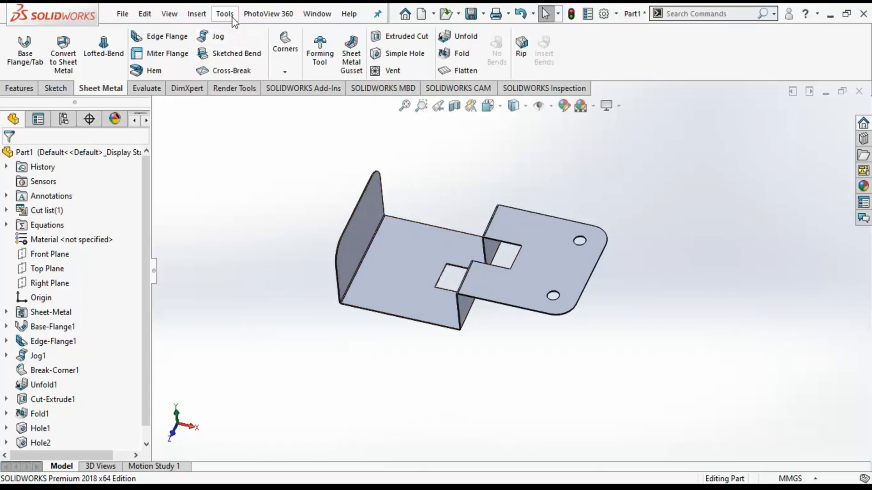
- Open System Options, browsing the Drawings, Display Style and Performance pages before Export
click(224, 14)
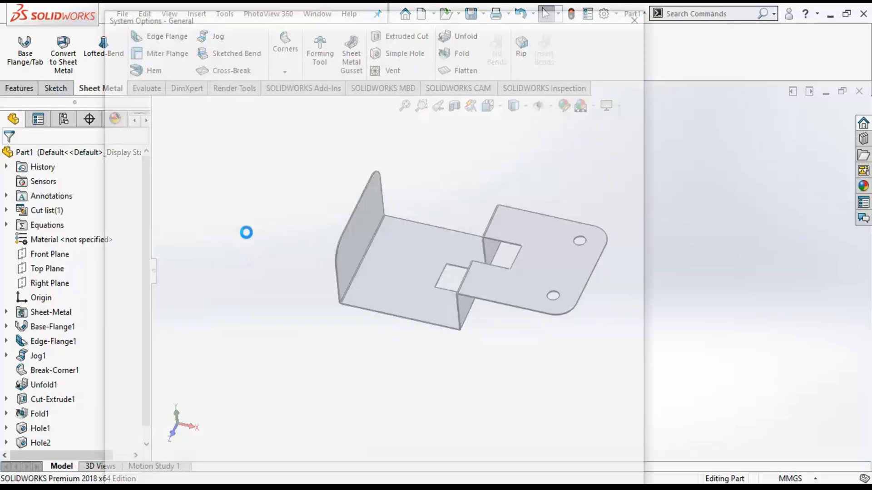
click(603, 13)
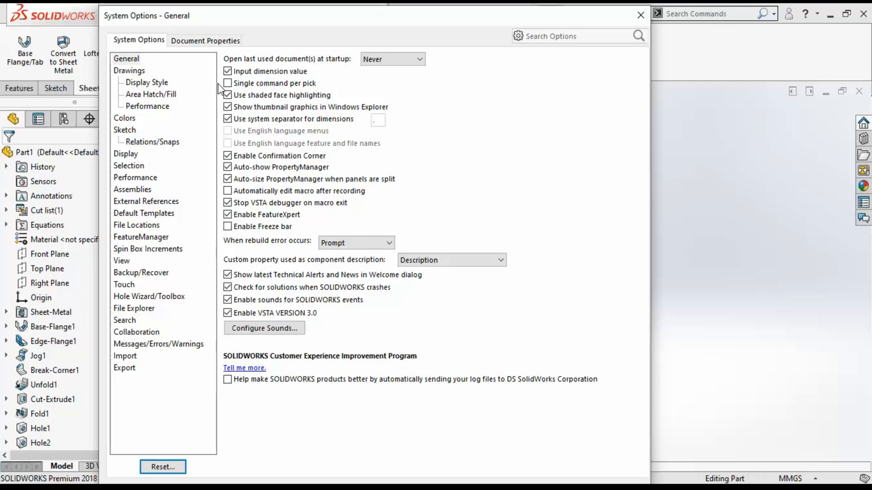
click(130, 71)
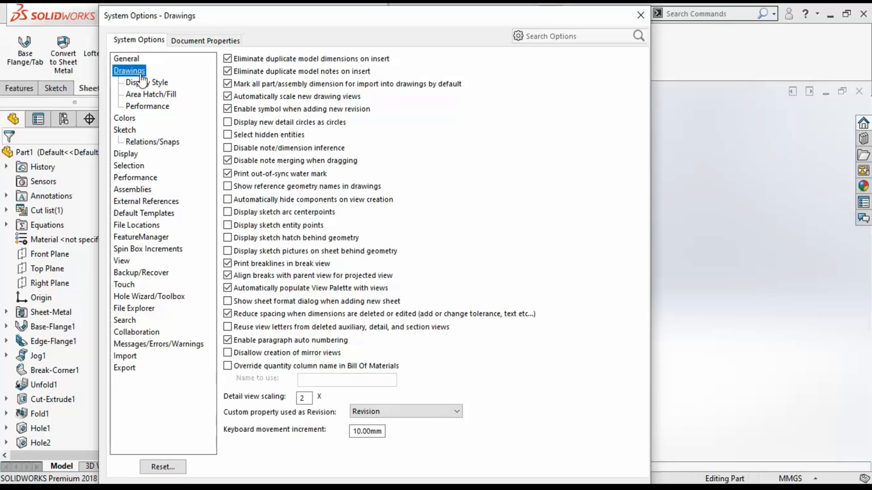
click(146, 82)
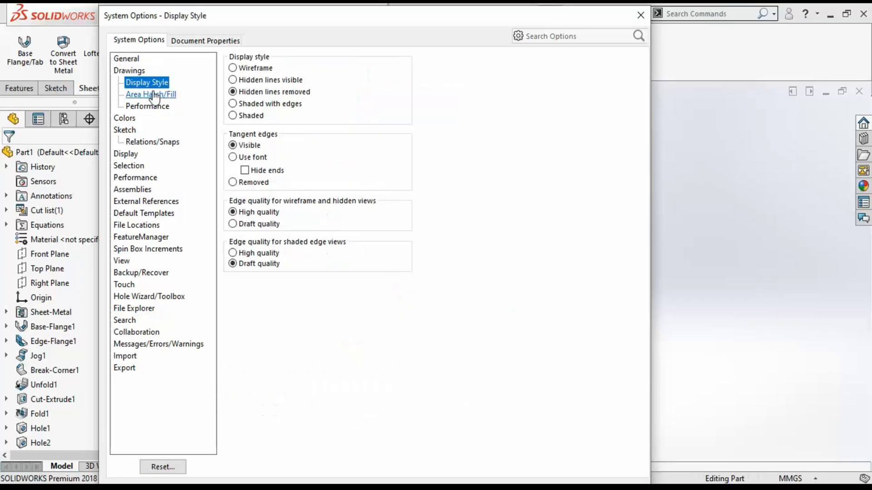
click(146, 106)
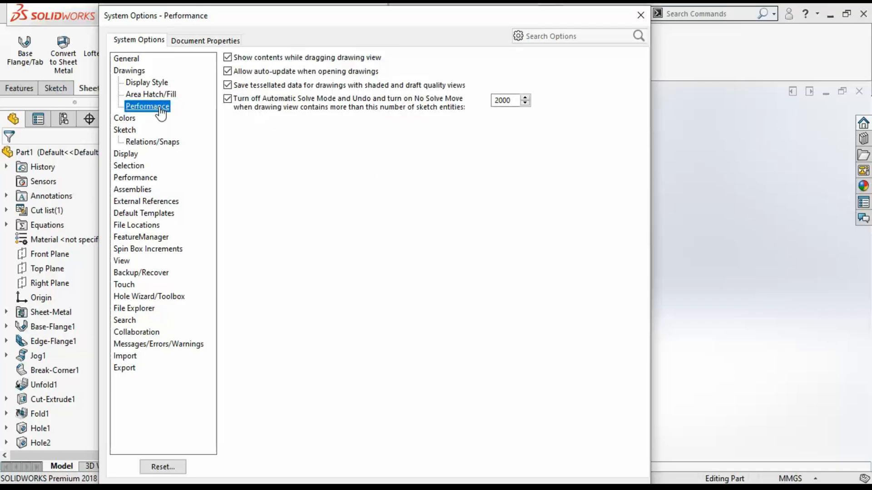
click(124, 367)
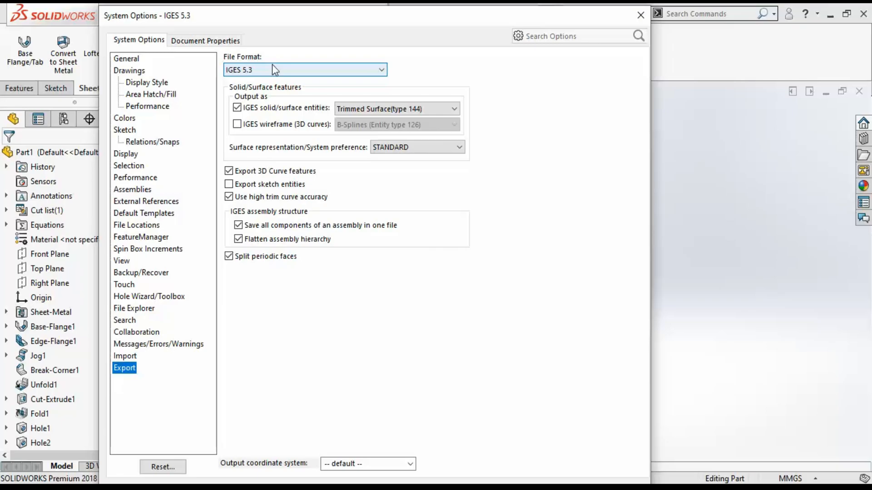
- Switch export format to DXF/DWG with R2000-2002, AutoCAD standard line styles and custom mapping on
click(303, 69)
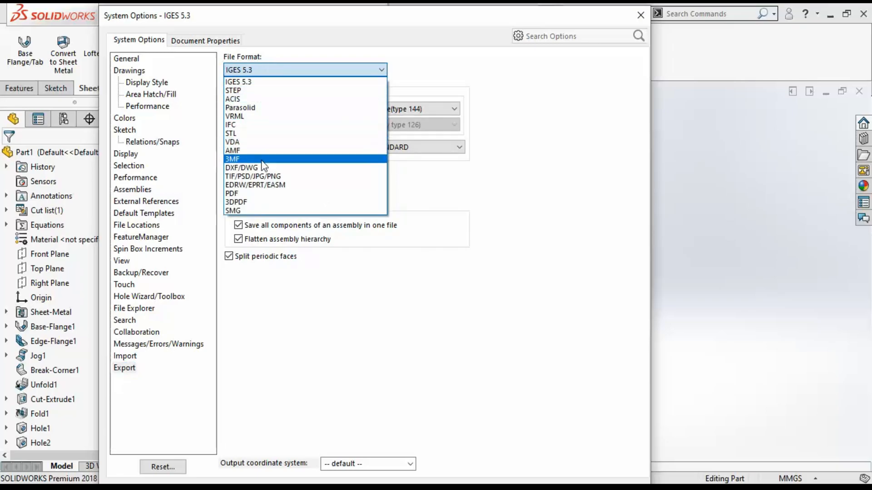
mouse_move(284, 193)
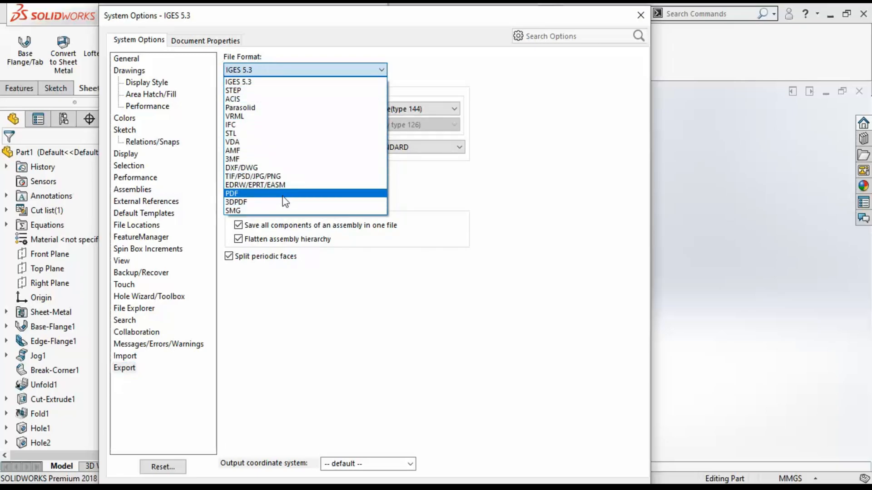
click(241, 168)
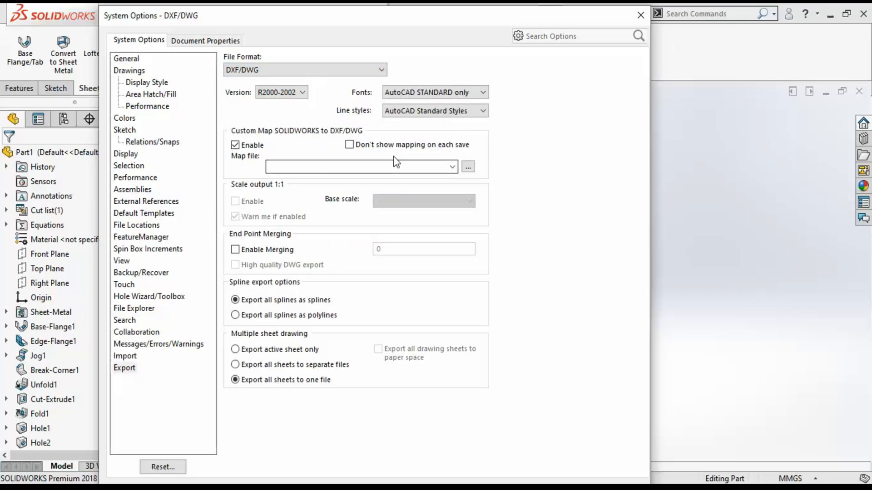
click(434, 92)
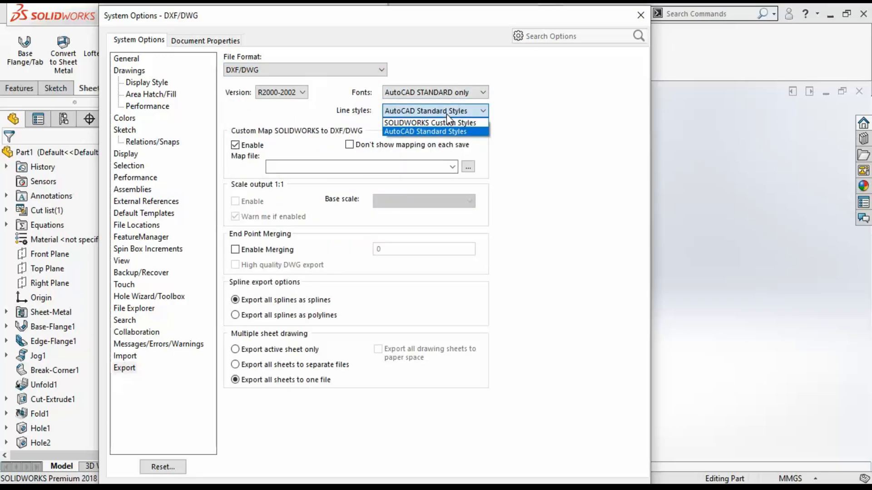
click(426, 131)
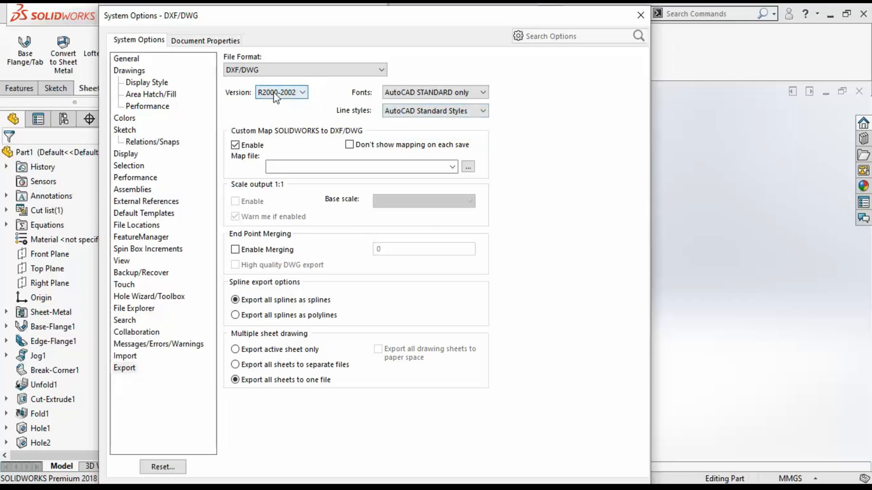
click(281, 92)
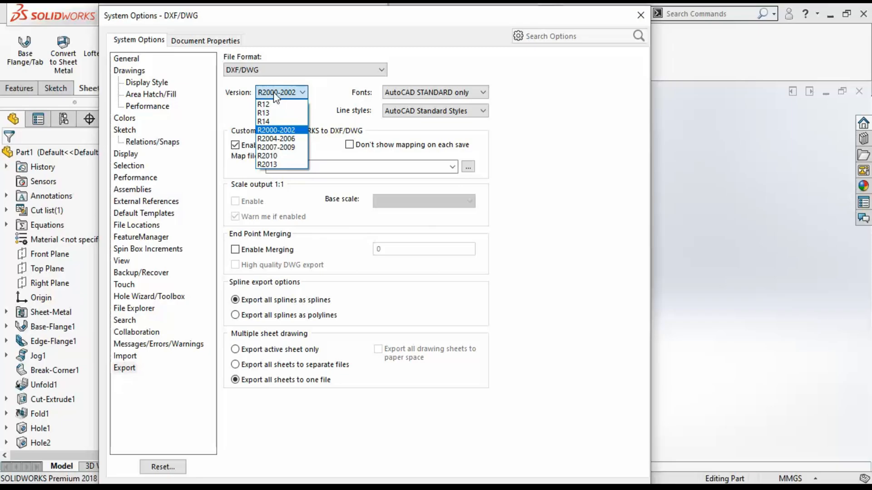
click(277, 91)
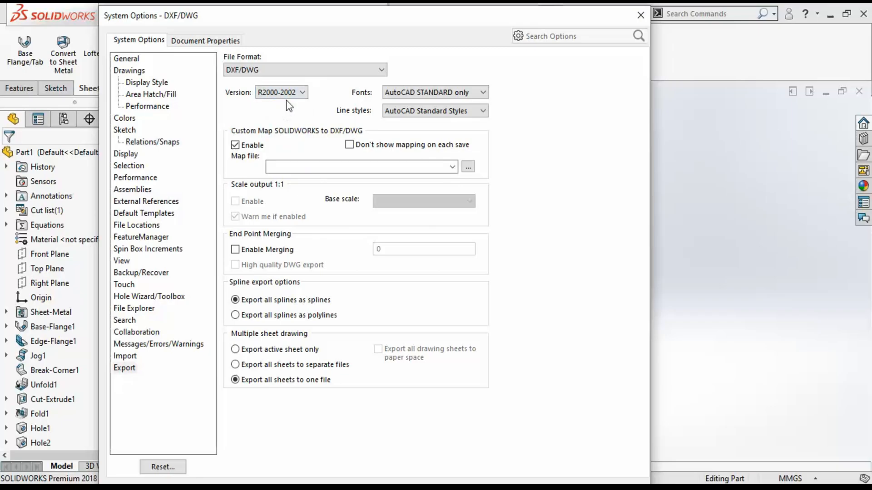
mouse_move(314, 179)
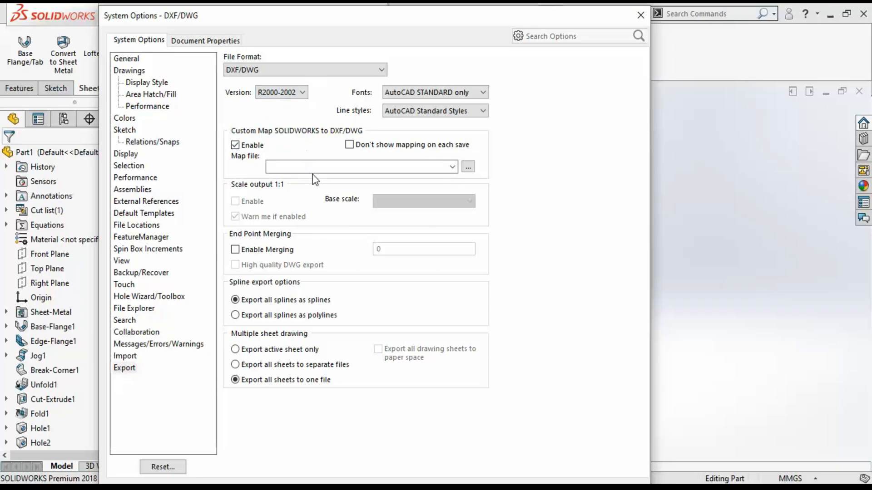
mouse_move(240, 160)
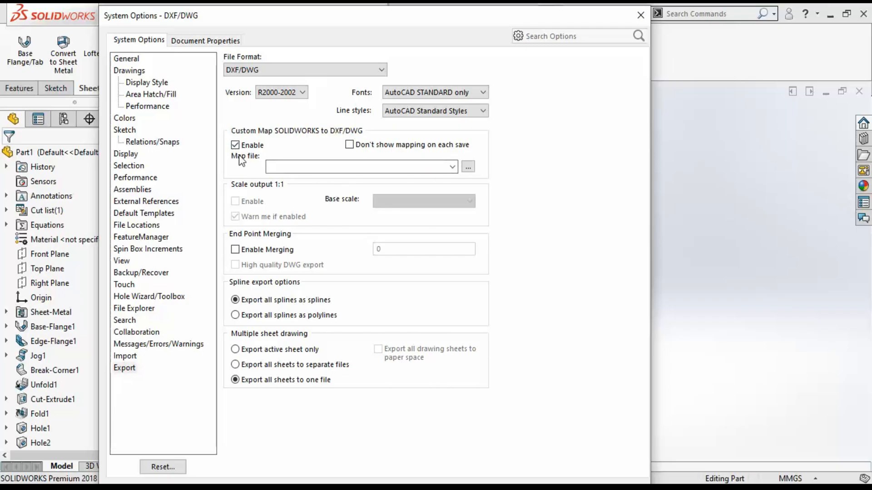
click(234, 144)
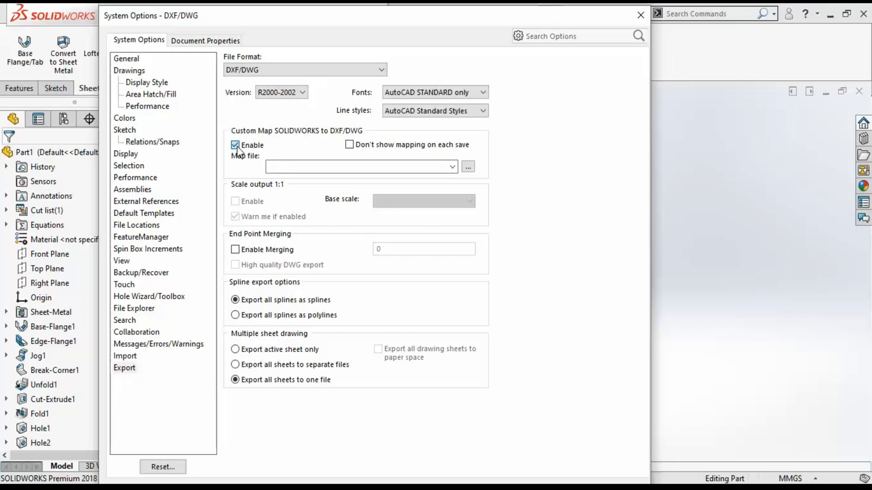
click(235, 145)
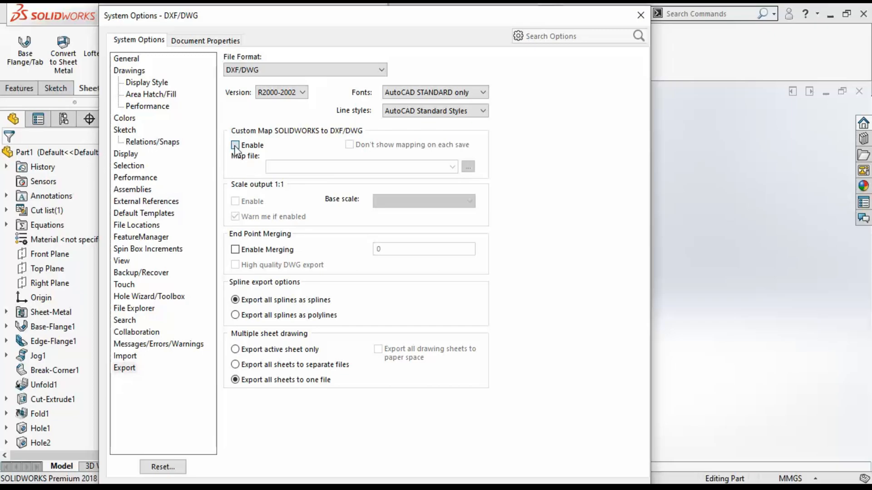
click(234, 145)
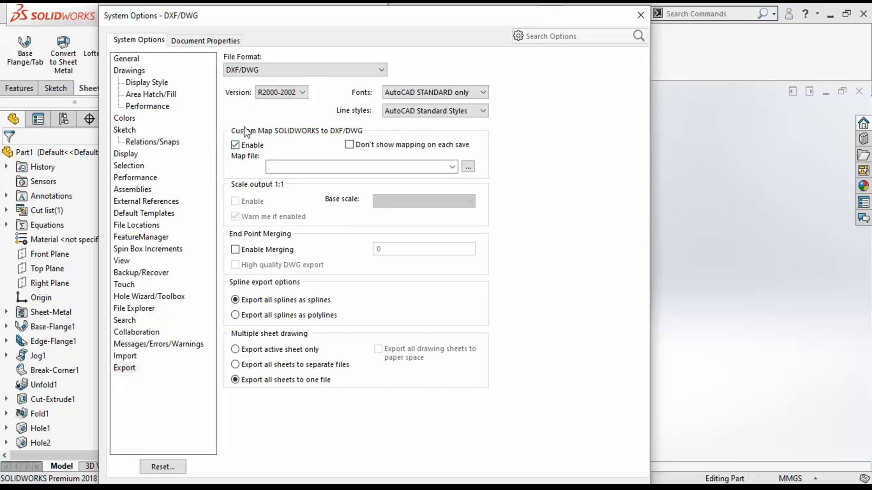
mouse_move(261, 188)
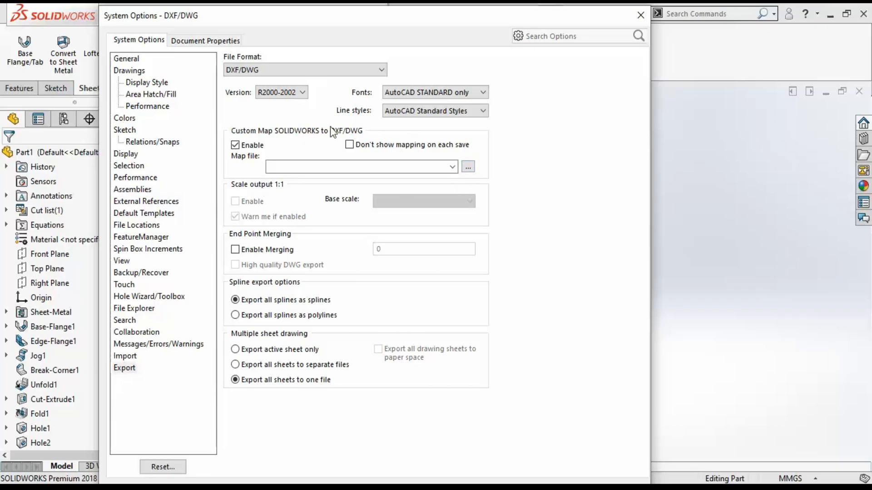
mouse_move(342, 181)
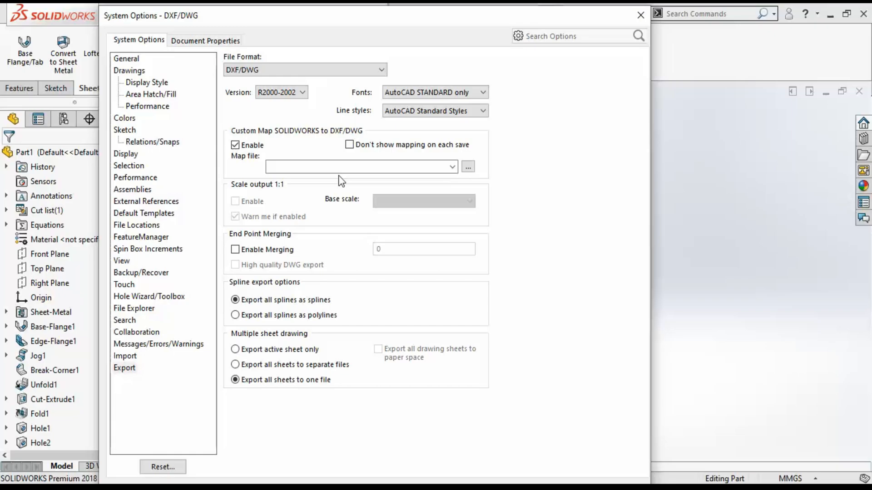
mouse_move(227, 177)
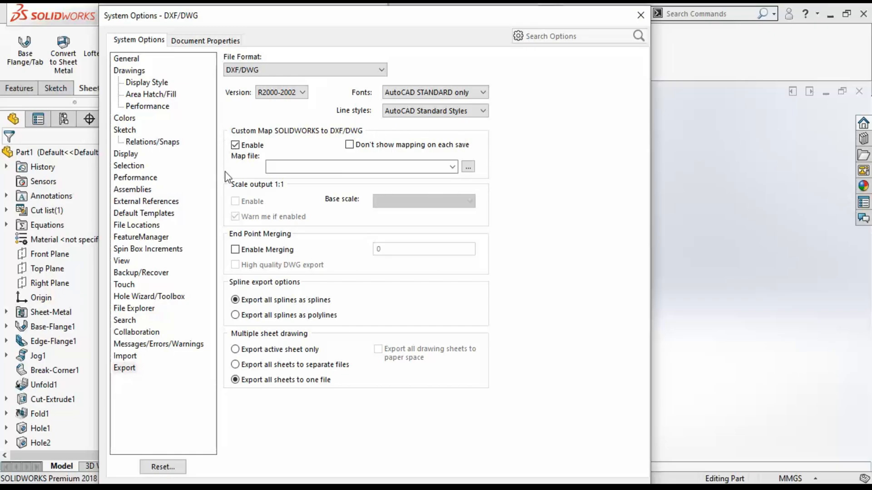
mouse_move(538, 36)
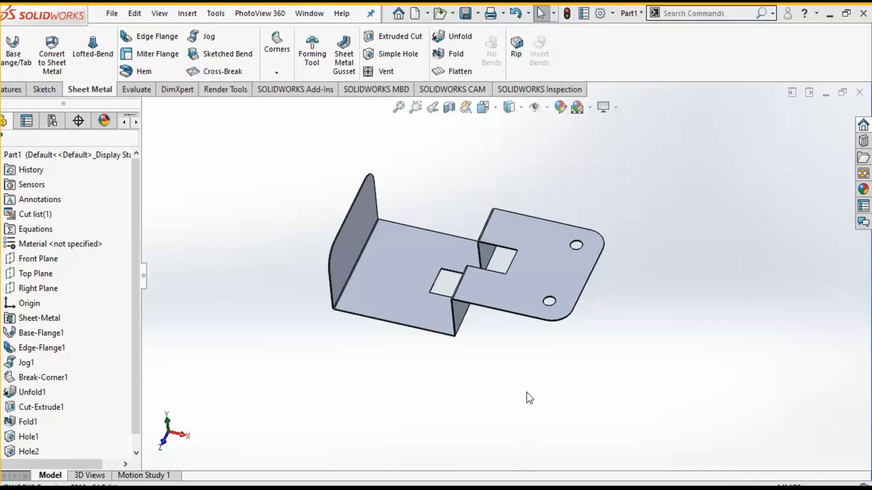
mouse_move(527, 381)
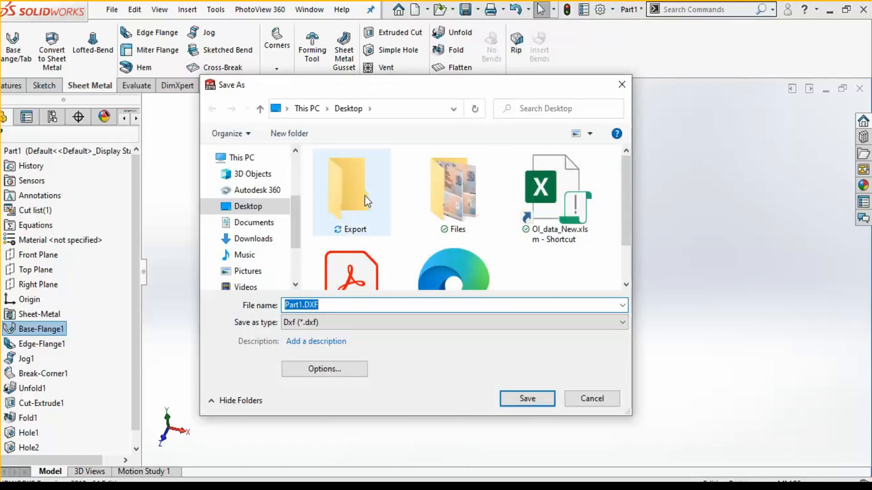
- Save Part1 as a DXF file into the desktop Export folder
double_click(351, 186)
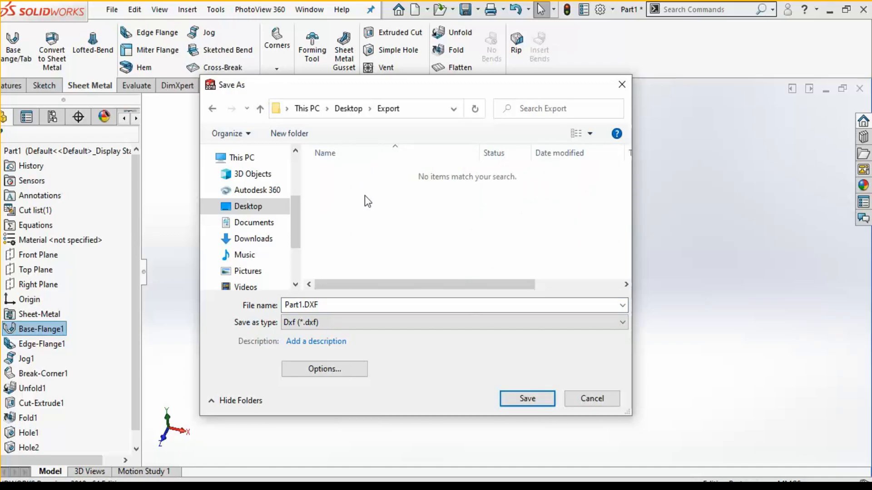
mouse_move(360, 275)
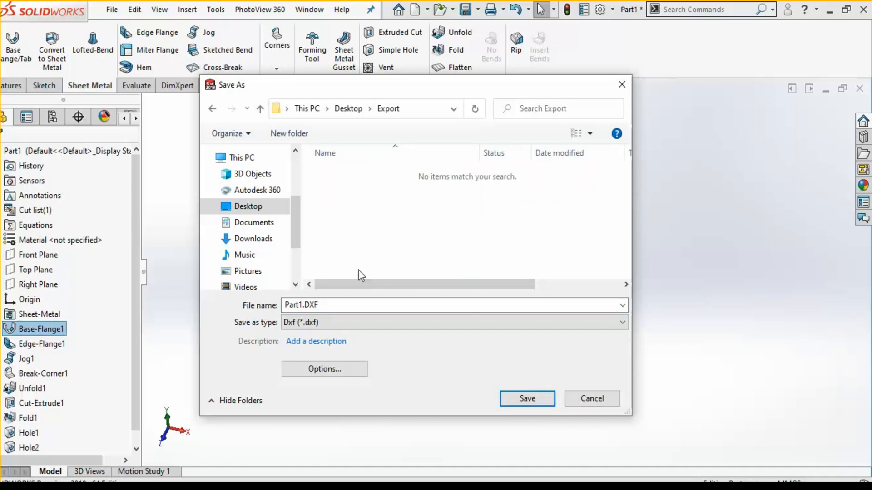
click(315, 341)
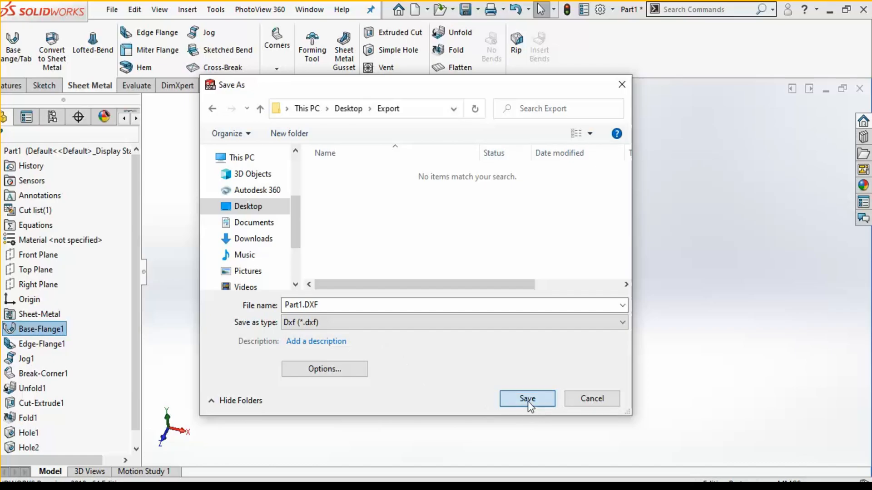
click(525, 399)
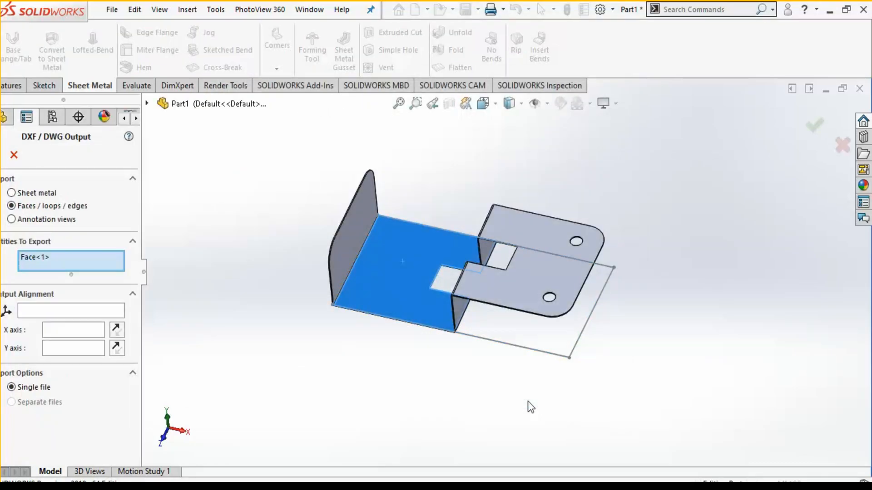
mouse_move(124, 215)
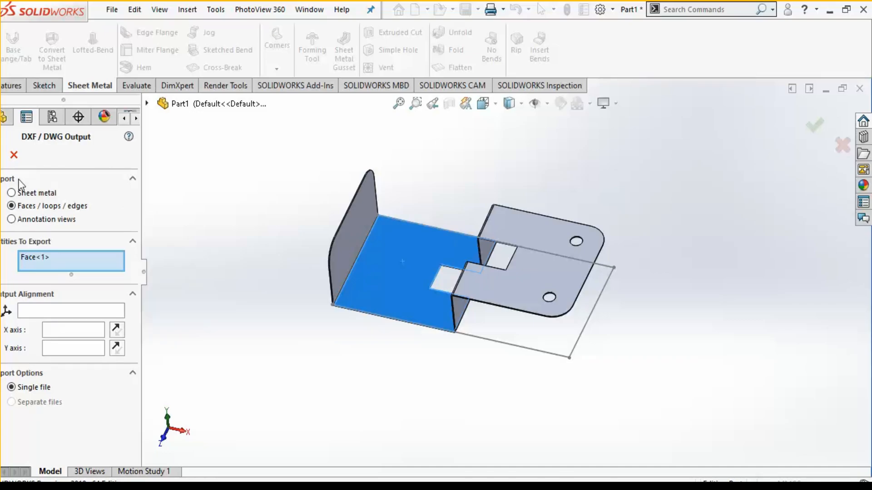
mouse_move(102, 395)
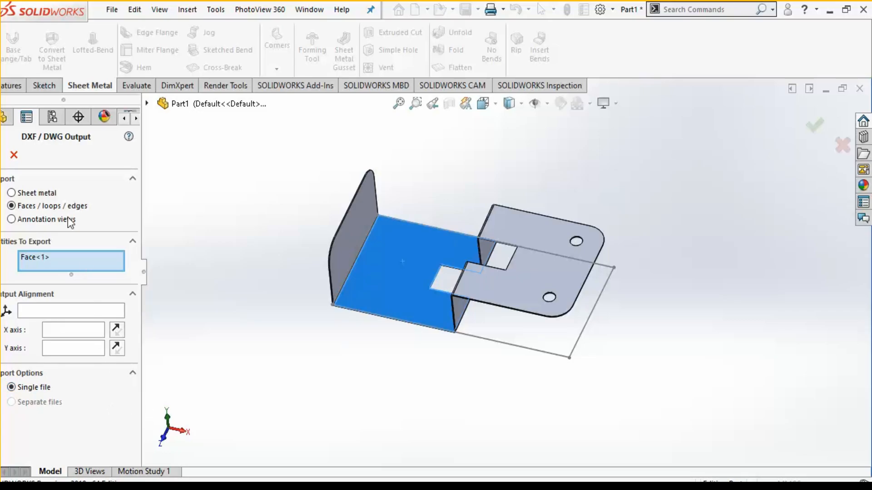
- Choose Sheet metal output including Geometry and Bend lines
click(11, 192)
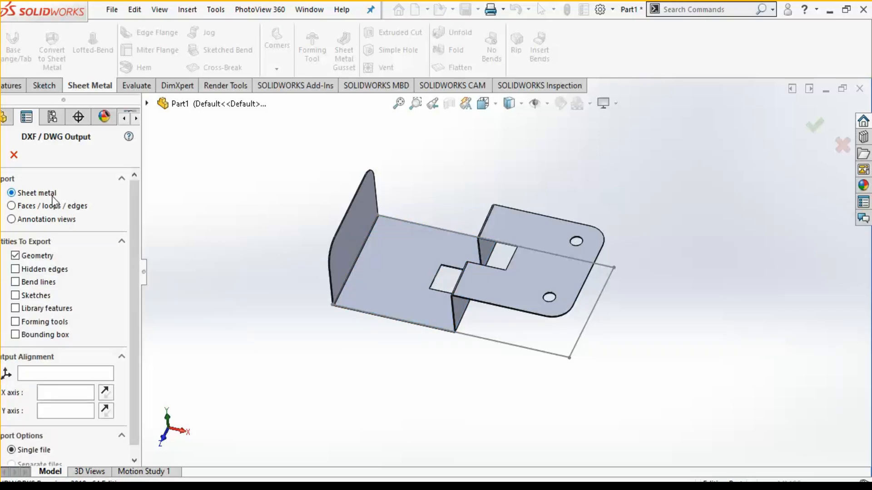
mouse_move(309, 291)
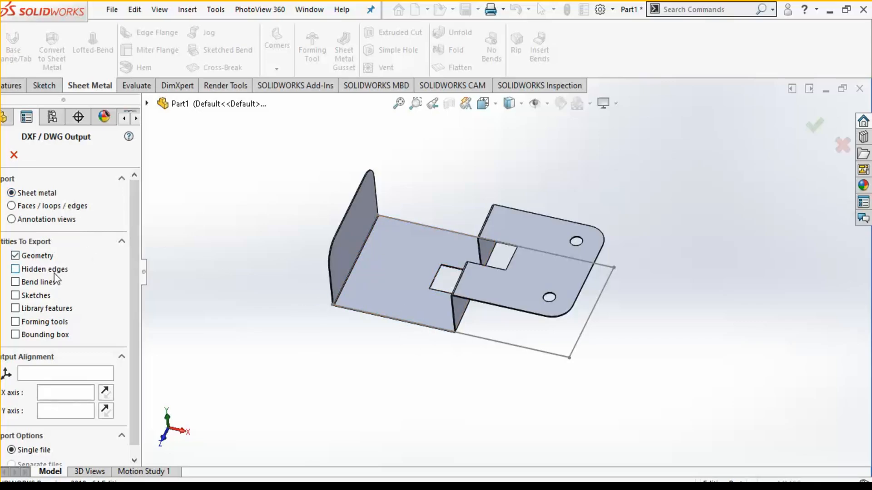
click(15, 282)
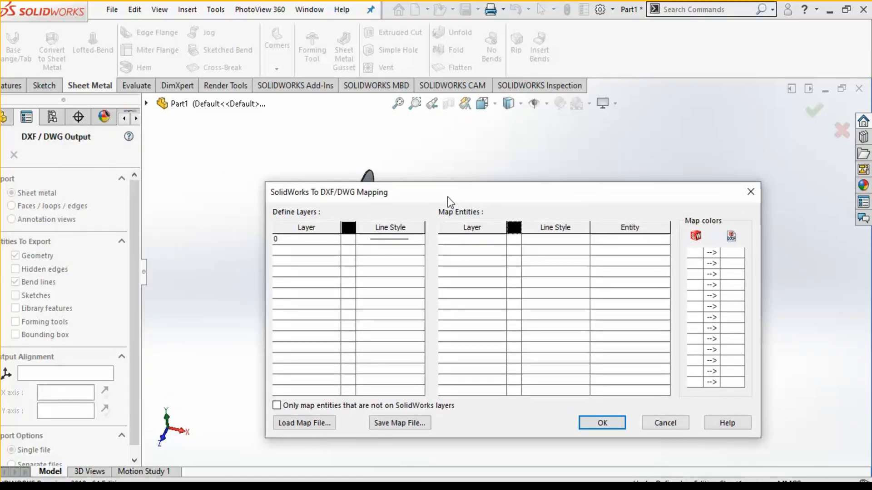
- Check the mapping line style and entity lists, then begin a new layer row under 0
click(306, 250)
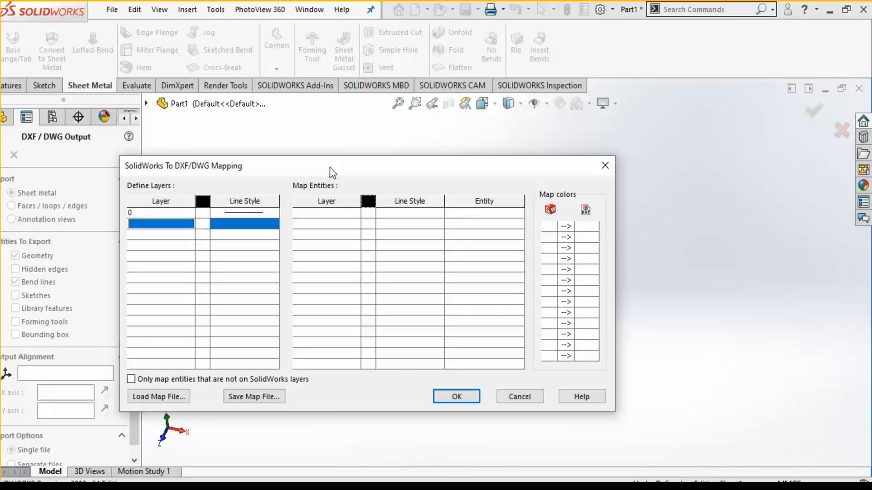
click(406, 223)
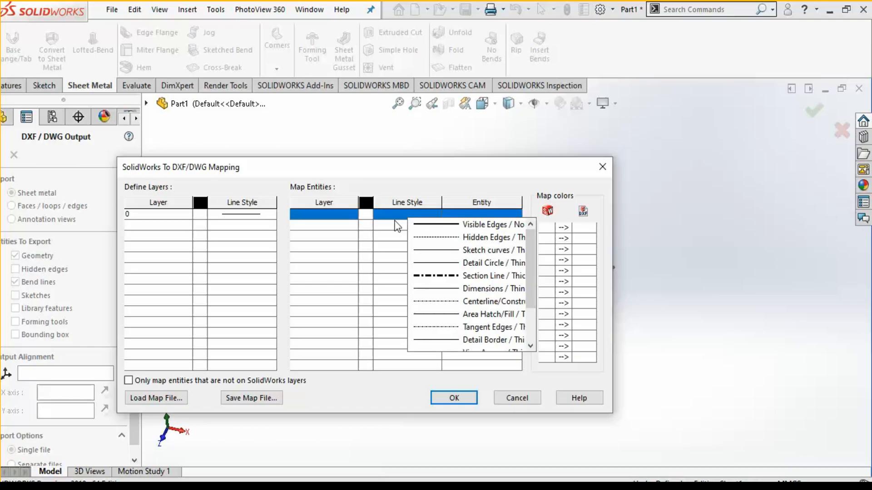
click(480, 214)
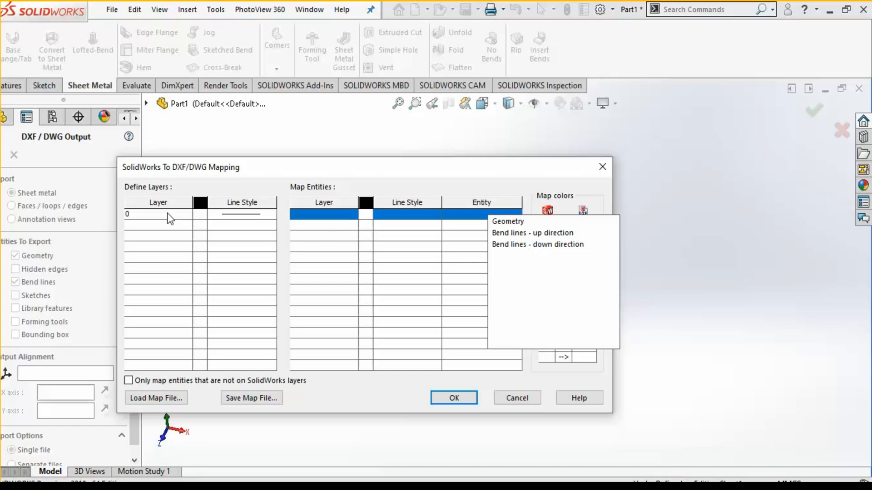
click(159, 225)
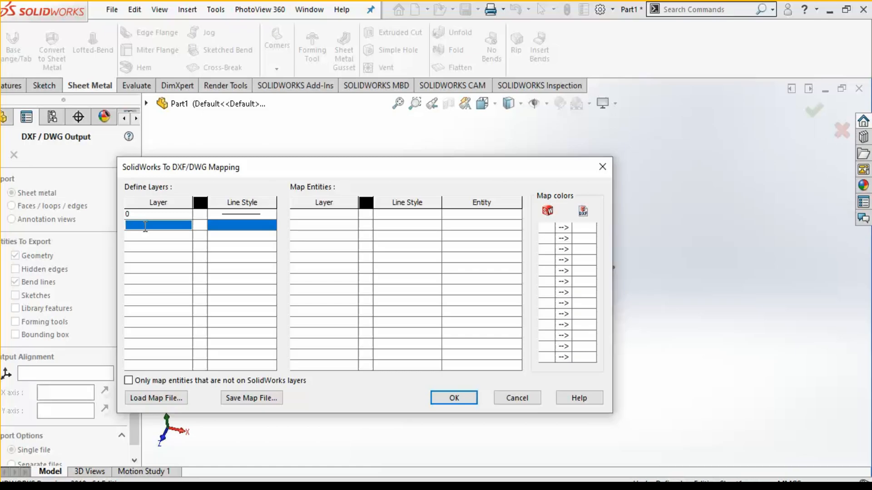
- Name the new layers geometry and Bend-up, dismissing a no-selection warning
text(geometry)
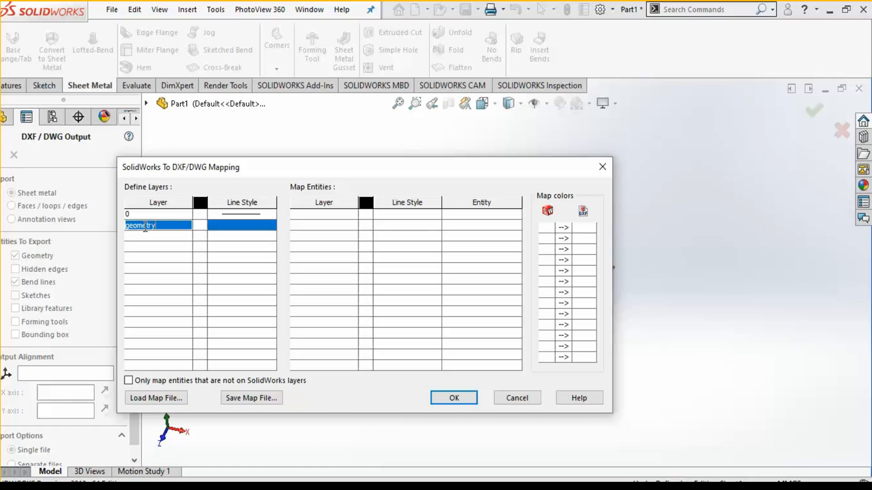
click(159, 236)
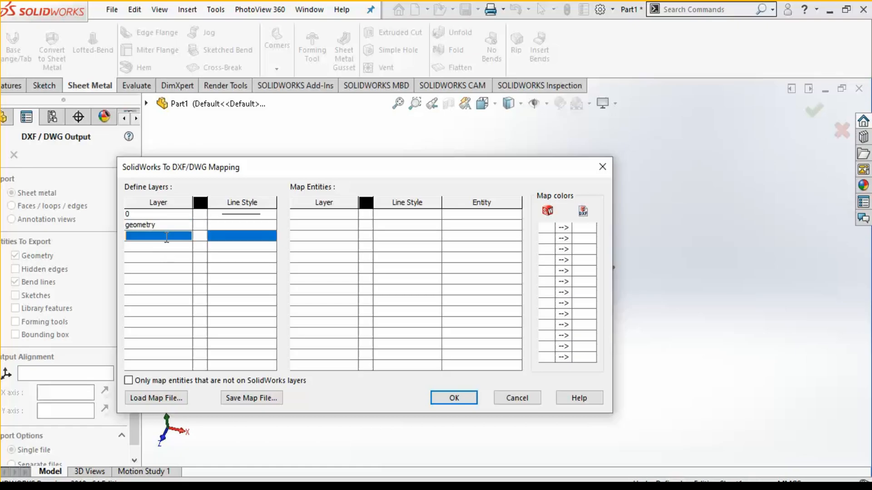
text(bend)
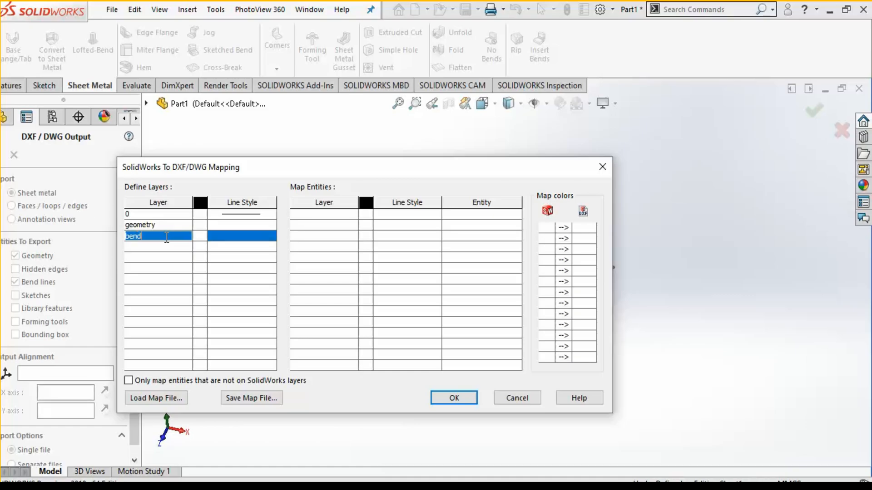
text(-u)
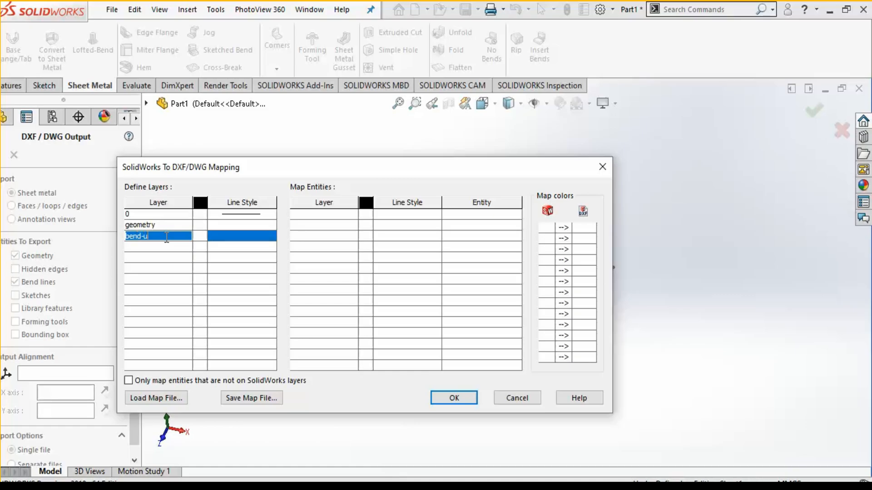
text(p)
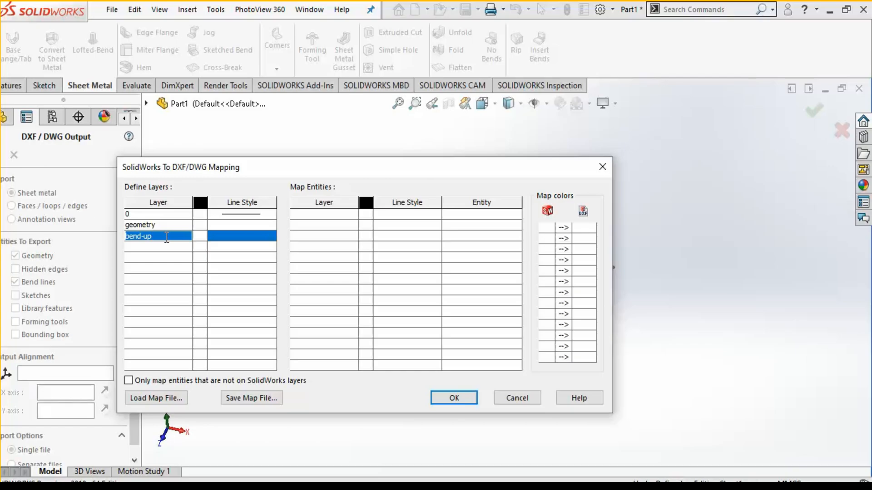
click(454, 398)
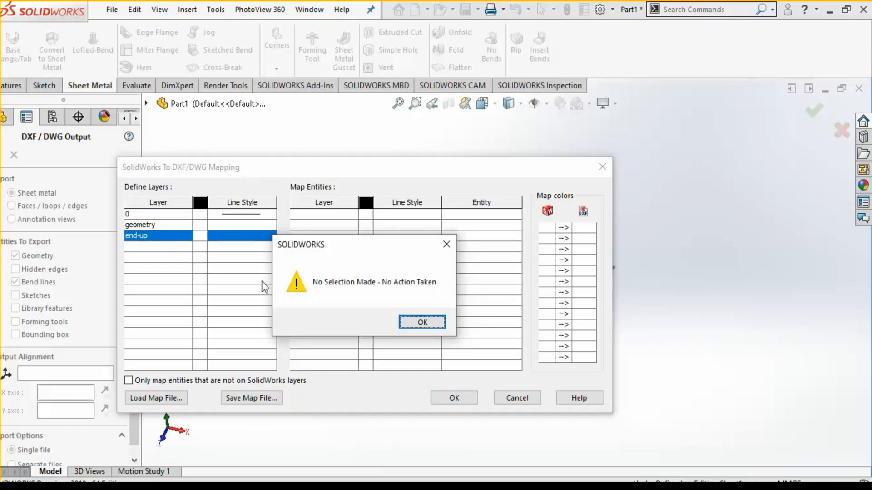
click(422, 322)
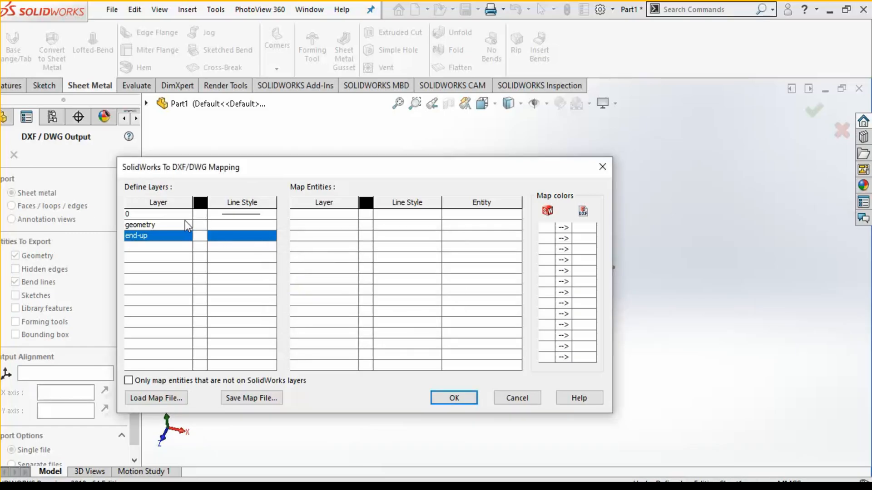
- Correct the misspelled Bend-up name and add a Bend-down layer row
double_click(158, 236)
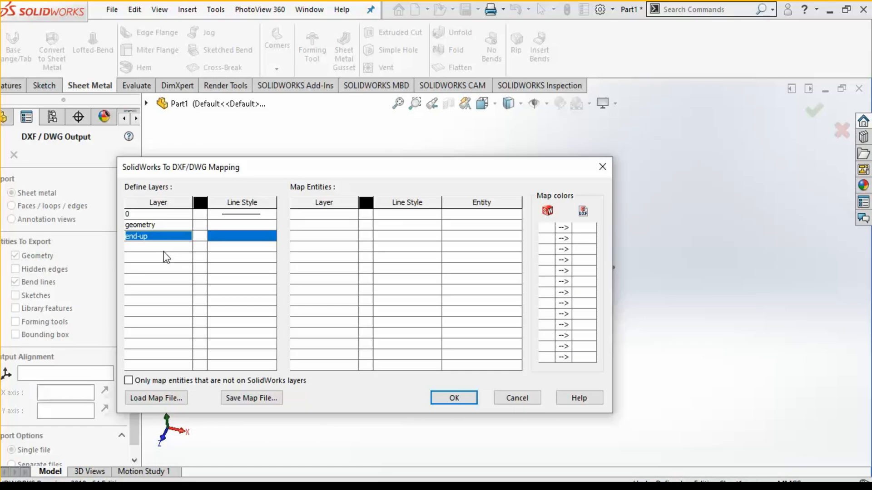
text(Bend-up)
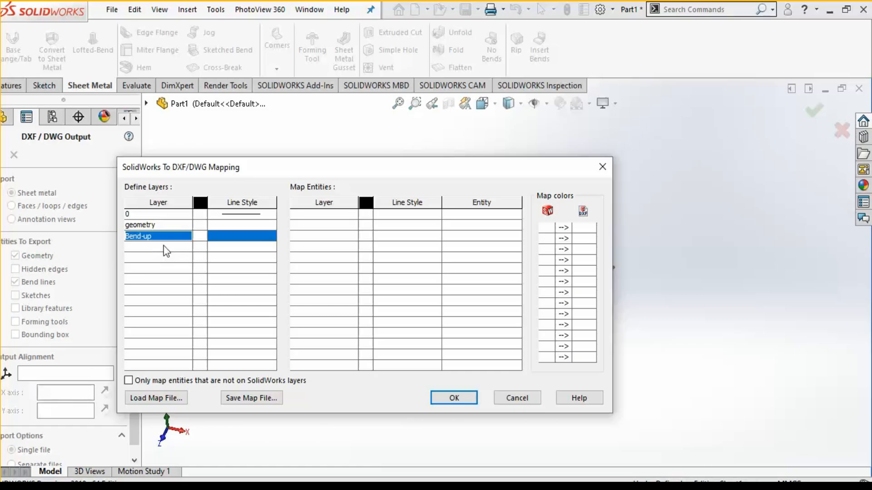
click(158, 246)
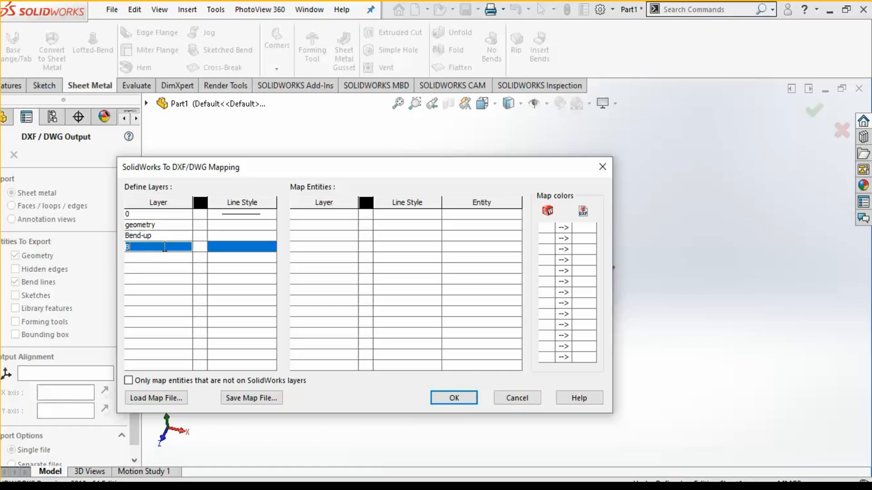
text(Bend-down)
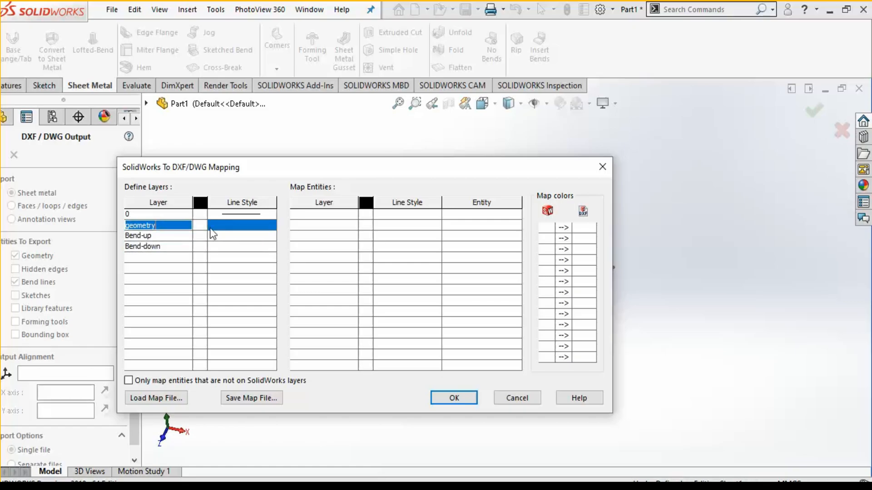
- Colour Bend-down red, Bend-up green and geometry blue, with a solid line for geometry
click(199, 246)
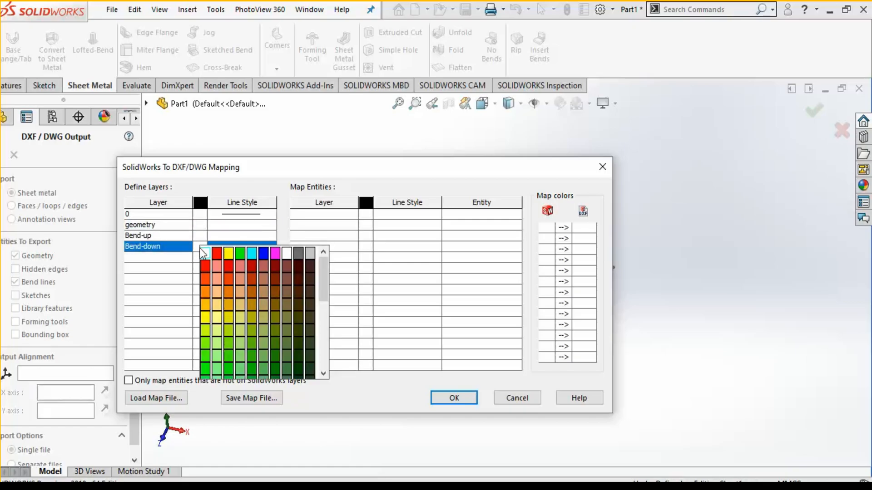
mouse_move(217, 259)
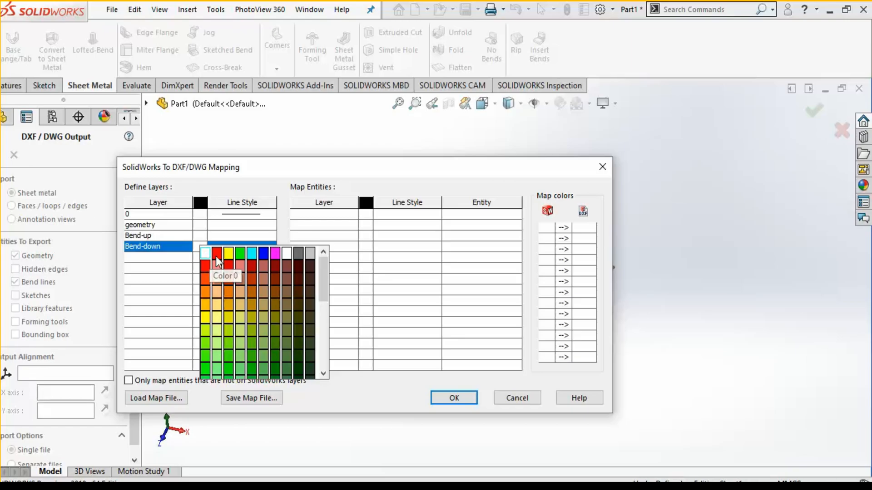
click(217, 253)
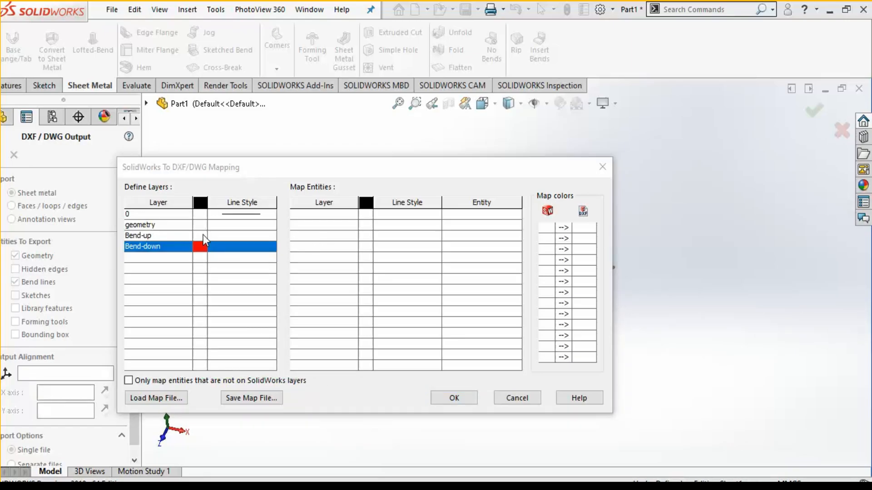
click(138, 235)
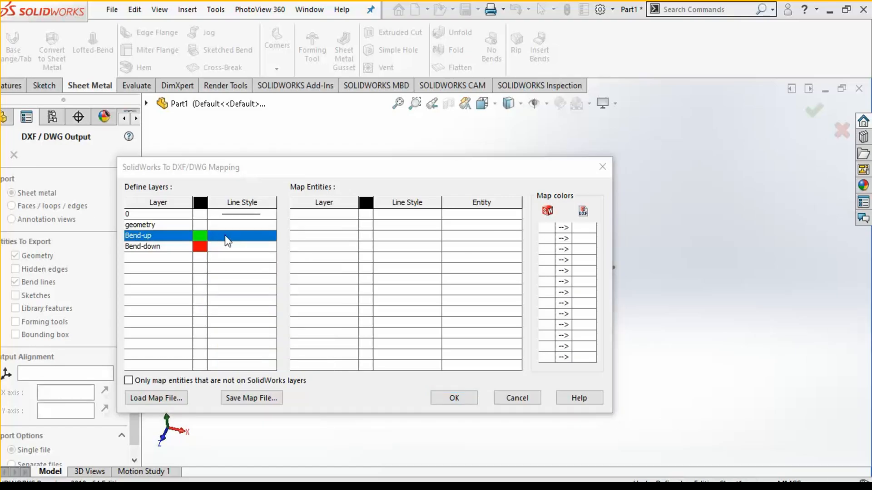
click(200, 225)
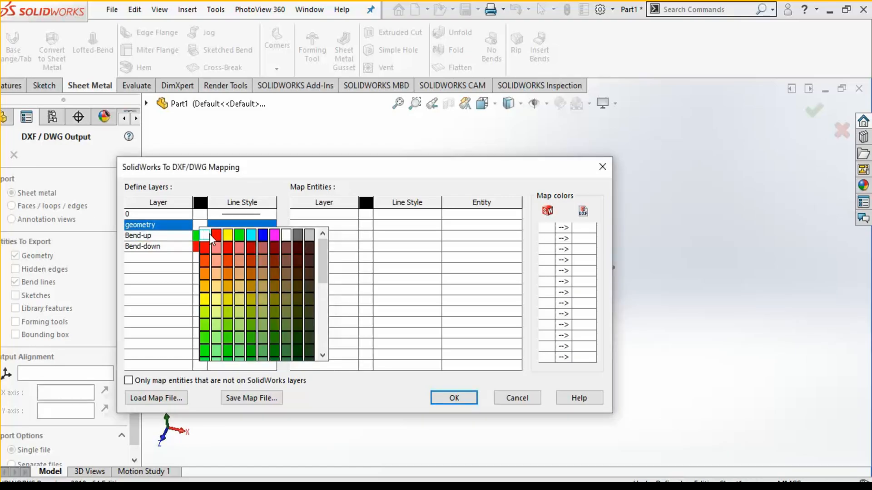
click(239, 234)
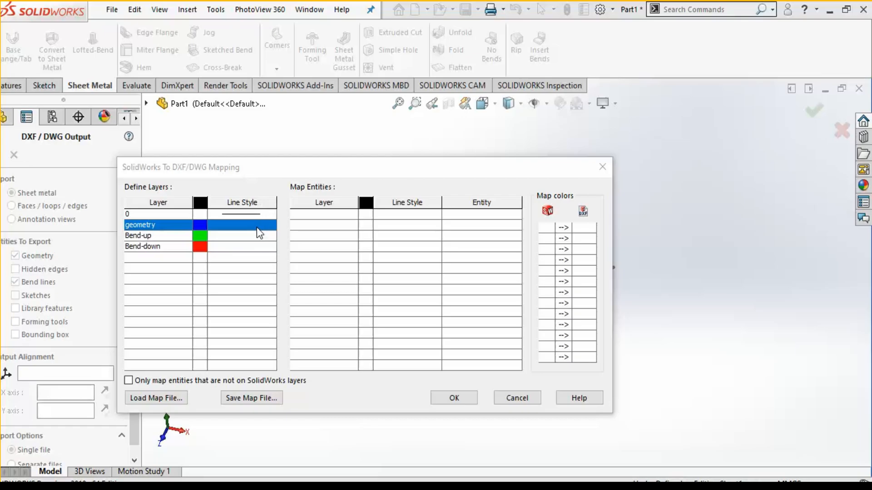
click(240, 225)
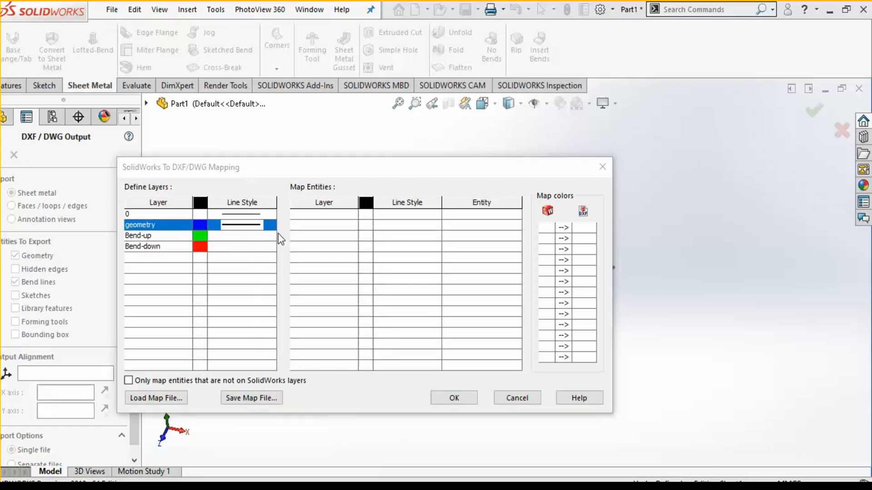
mouse_move(269, 242)
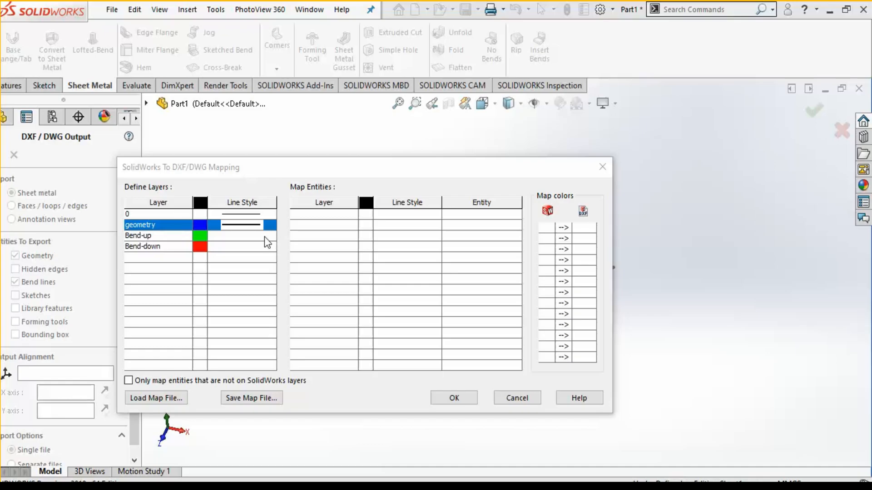
- Pick a dashed line style for the Bend-up and Bend-down layers
click(240, 235)
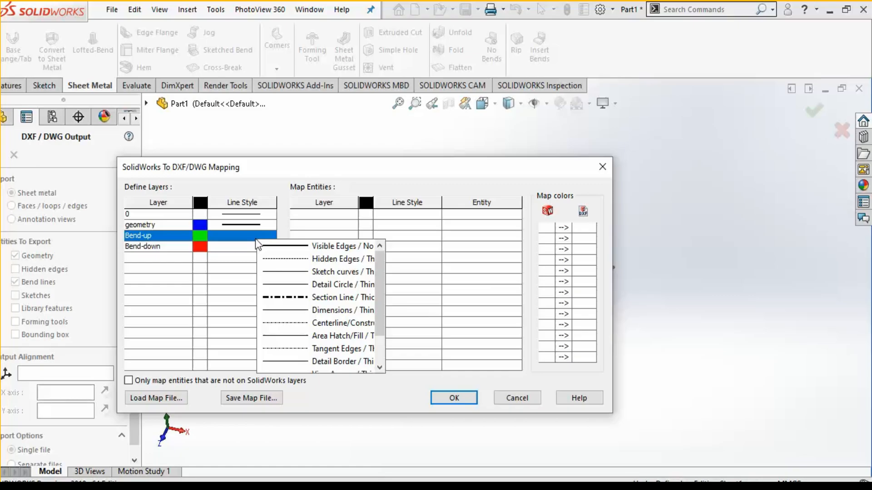
mouse_move(299, 285)
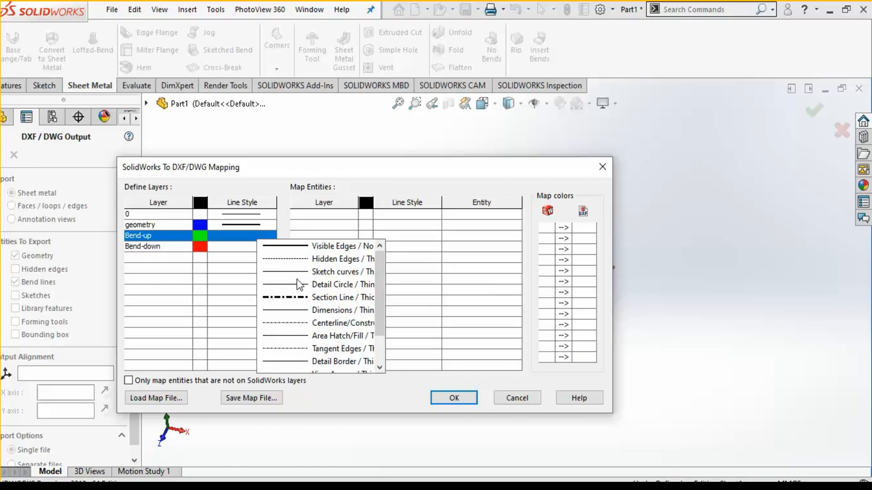
mouse_move(303, 347)
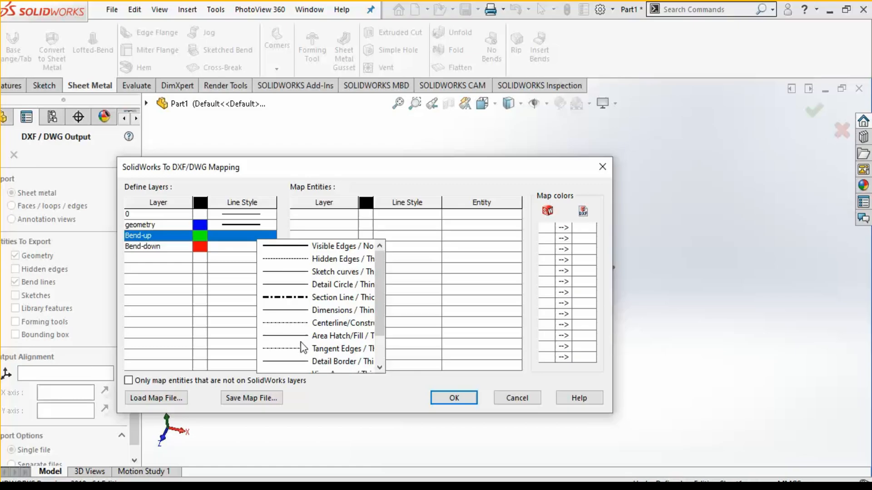
scroll(down, 3)
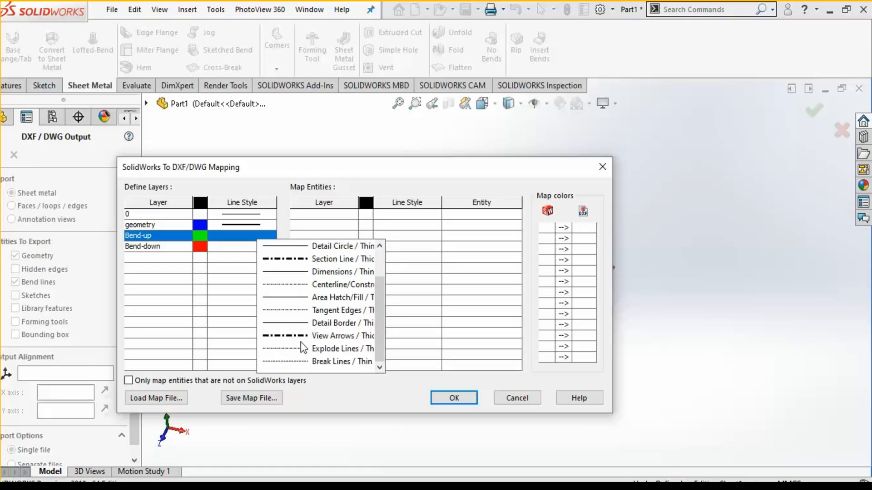
mouse_move(304, 319)
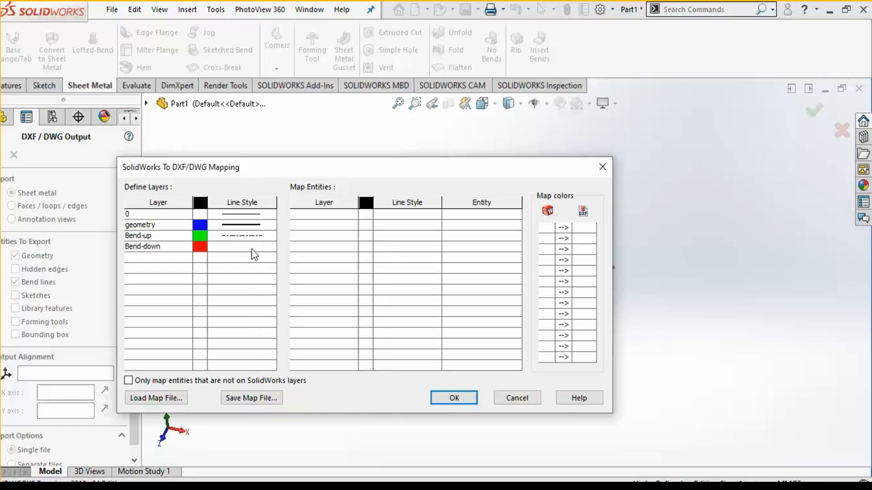
click(241, 246)
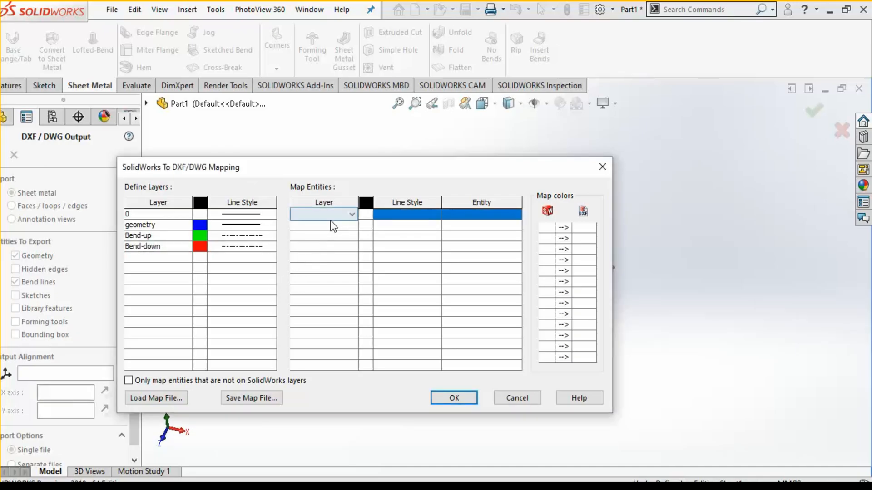
mouse_move(342, 222)
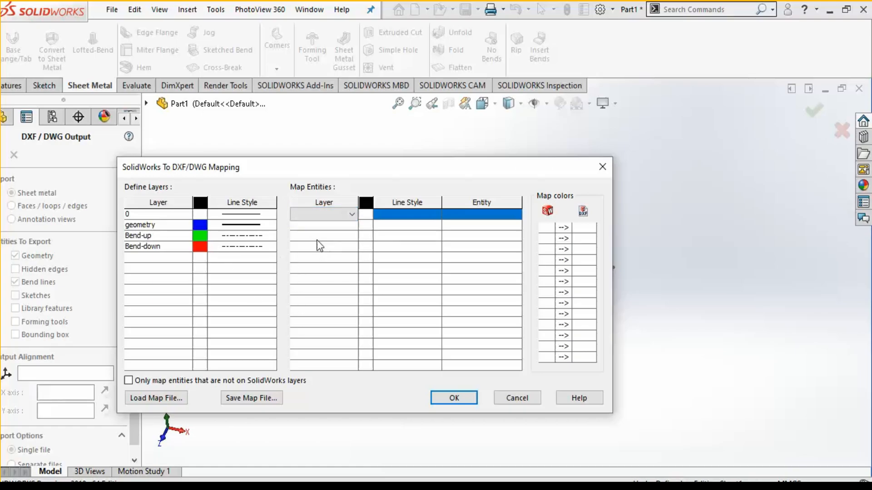
- Map Geometry entities to the geometry layer in the first Map Entities row
click(351, 214)
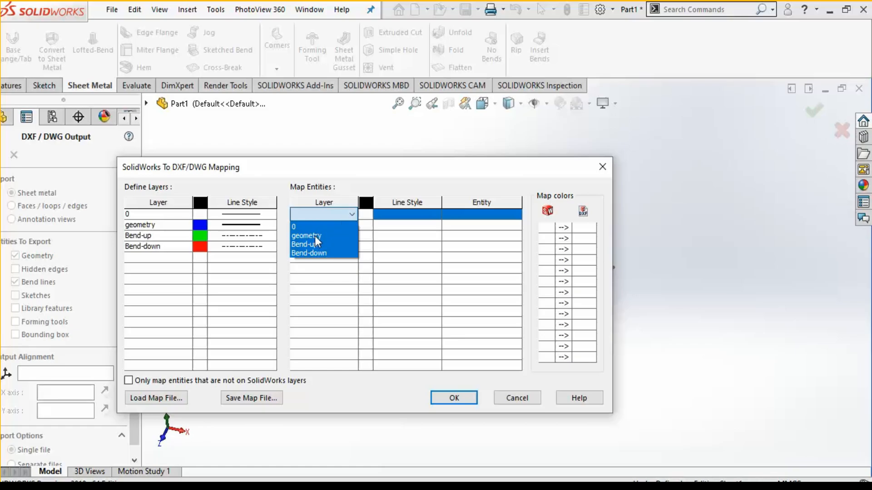
click(305, 235)
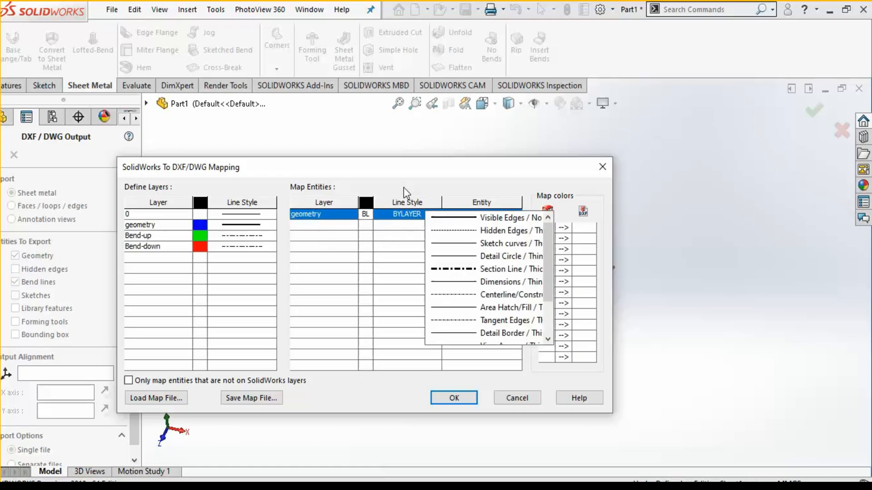
mouse_move(250, 231)
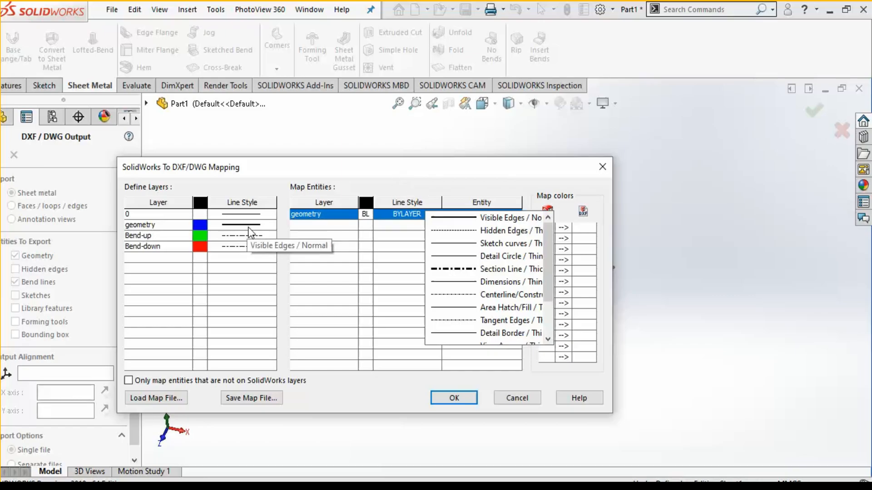
mouse_move(434, 176)
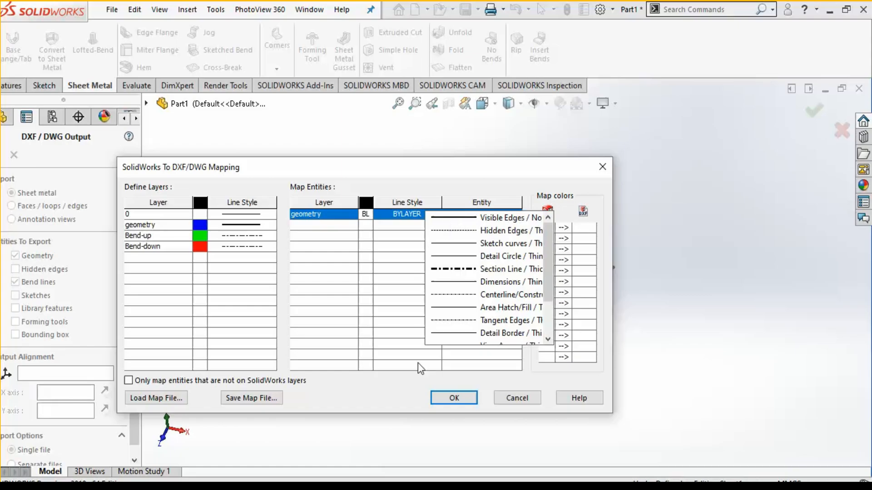
click(501, 214)
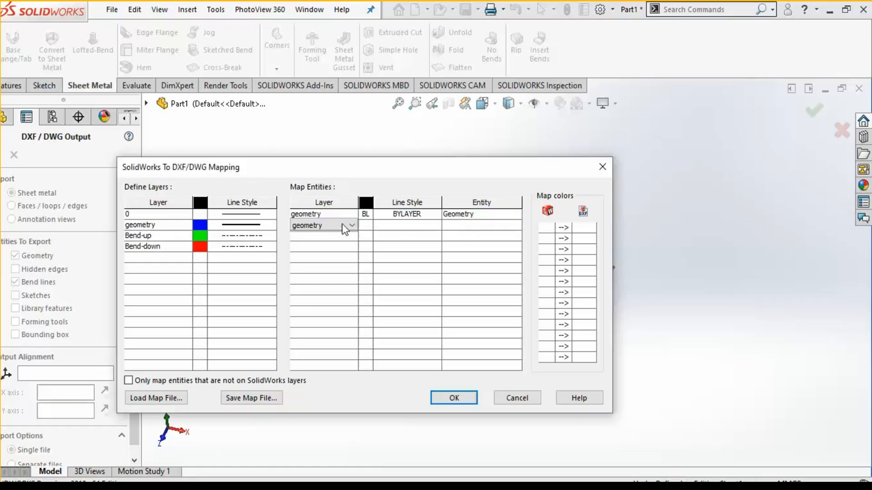
- Add mapping rows: Bend-up to 'Bend lines - up direction', Bend-down to 'Bend lines - down direction'
click(349, 225)
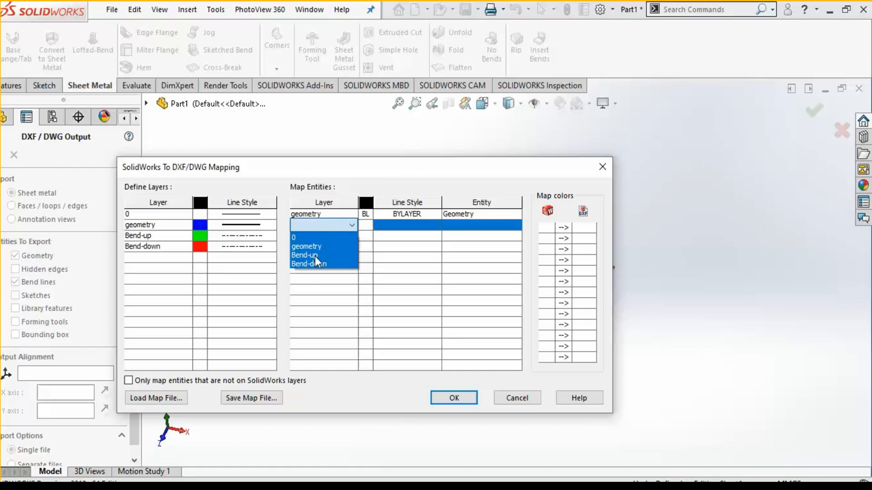
click(305, 256)
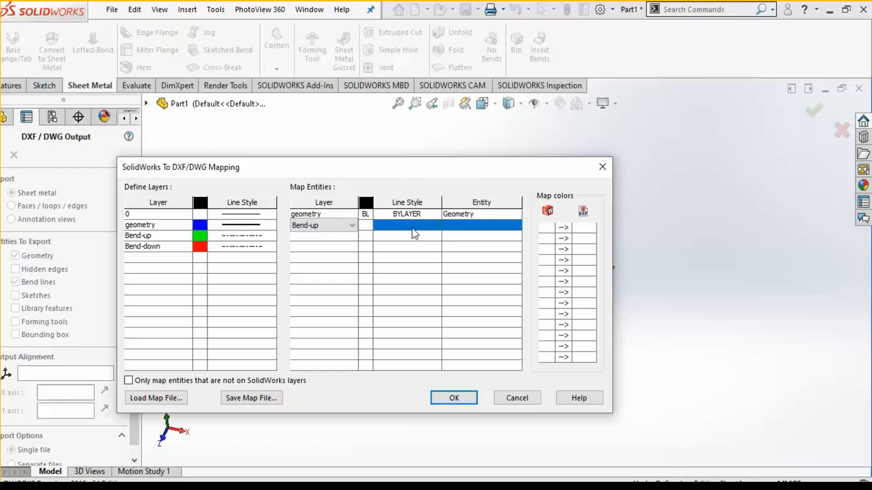
click(480, 224)
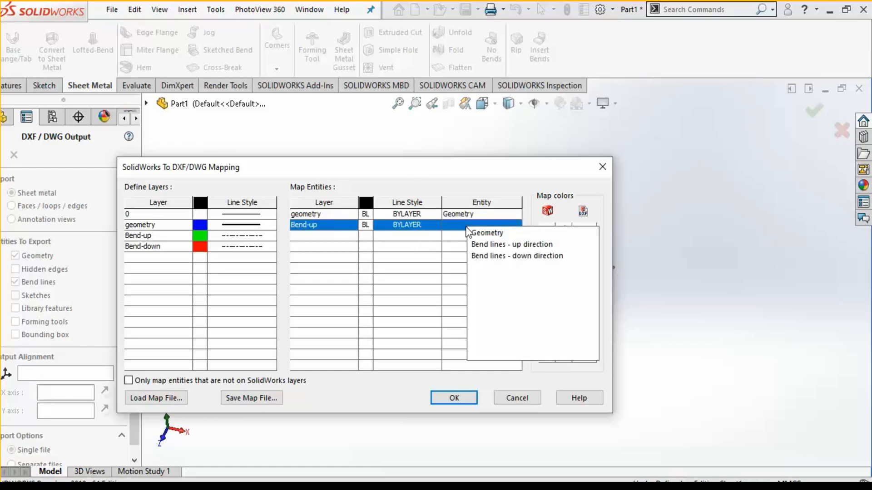
click(511, 245)
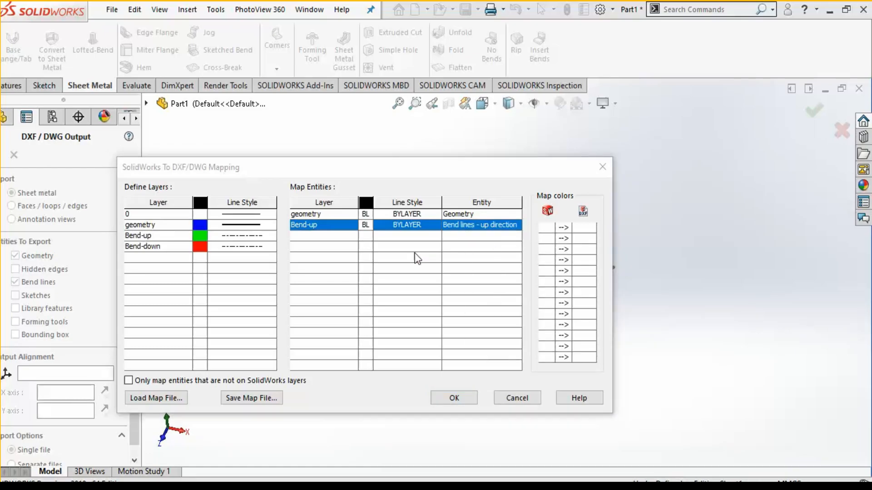
click(351, 236)
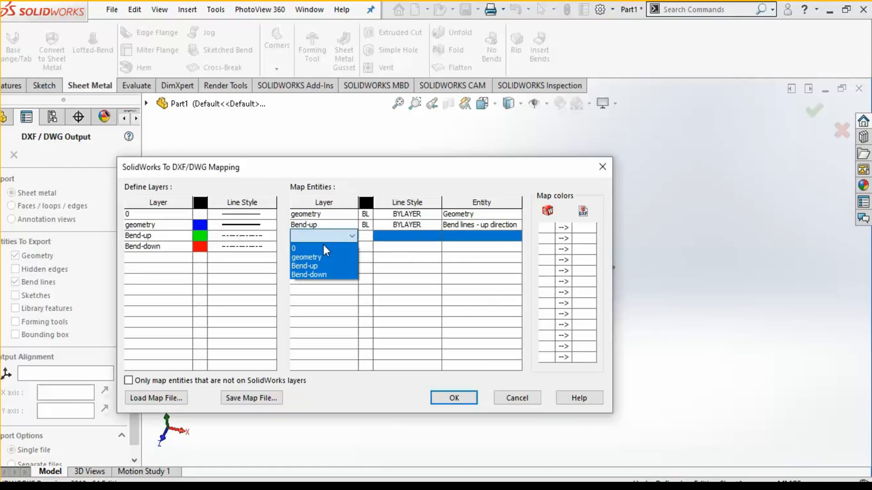
click(309, 274)
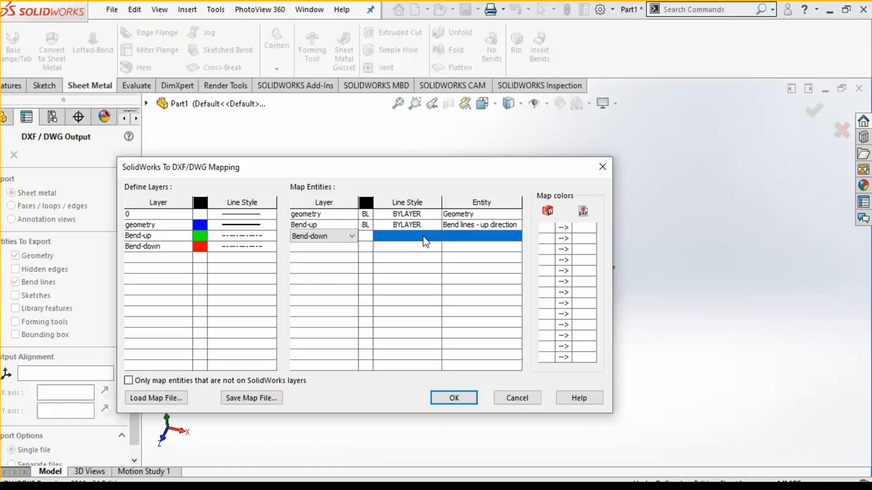
click(481, 236)
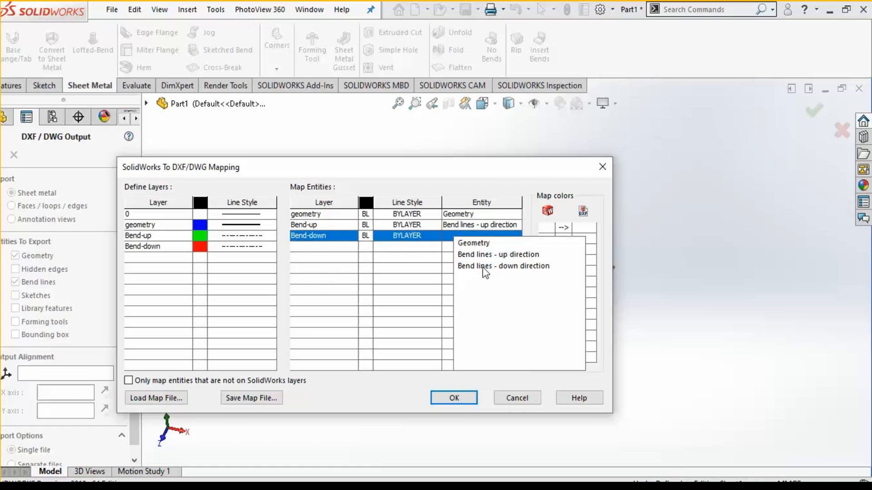
click(503, 266)
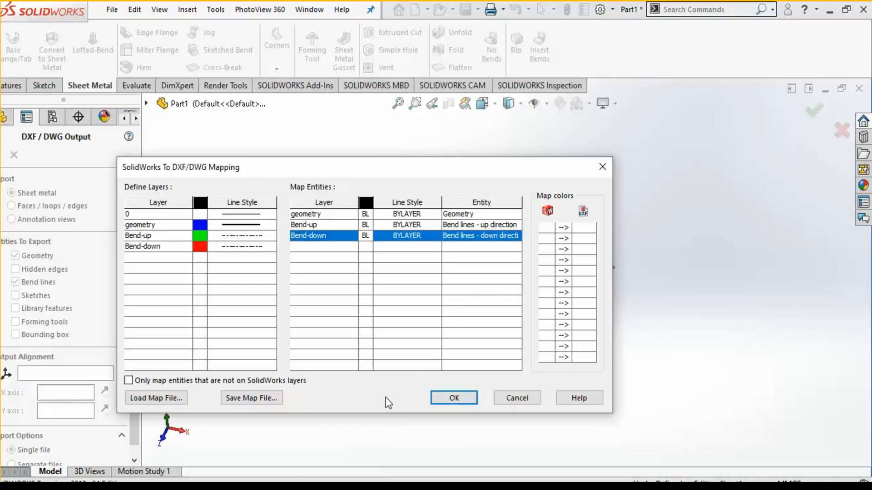
mouse_move(276, 299)
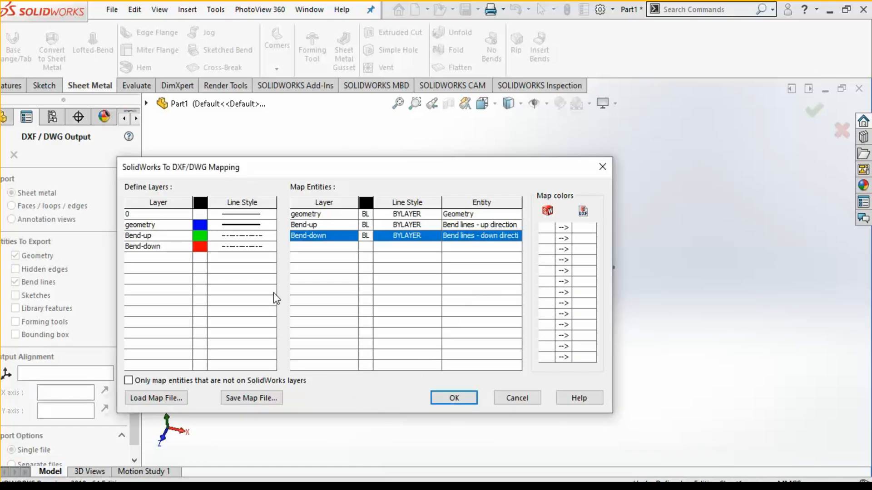
mouse_move(260, 262)
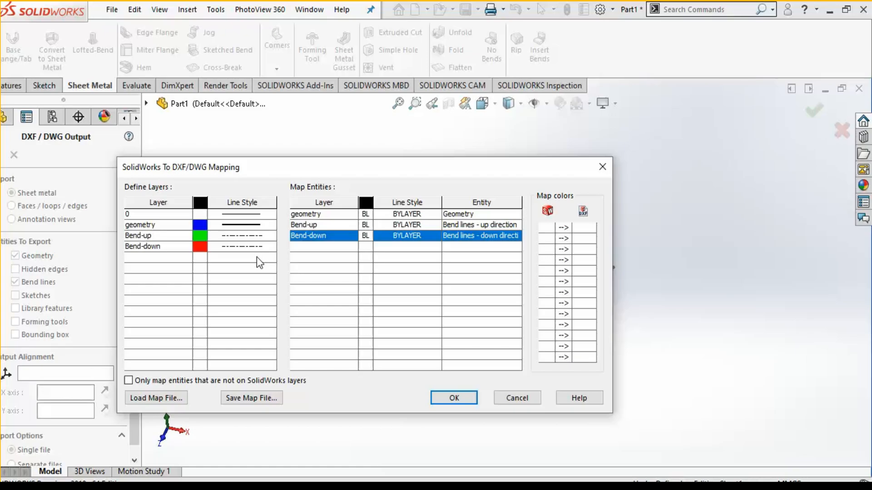
mouse_move(266, 249)
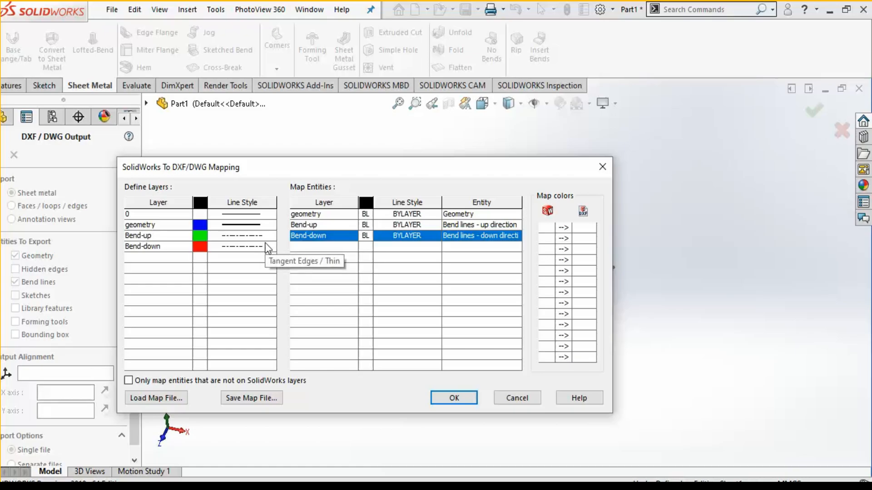
mouse_move(267, 249)
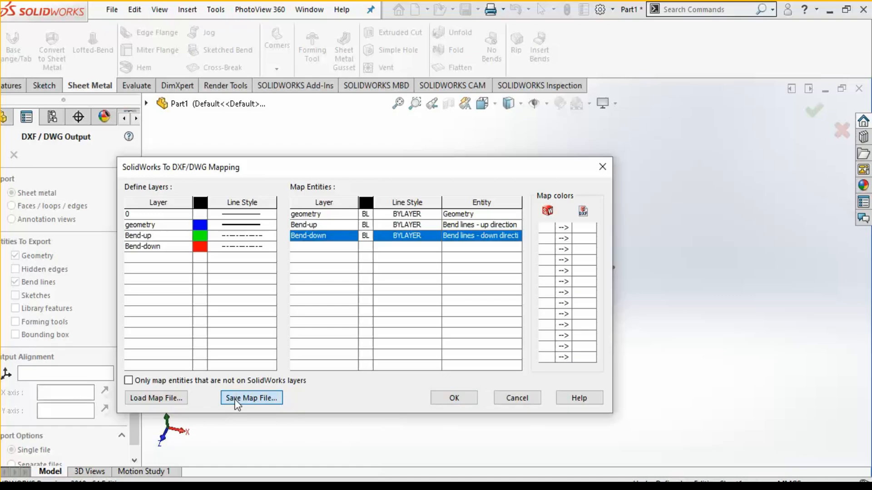
- Save the current DXF/DWG layer mapping as the map file 'abc'
click(250, 397)
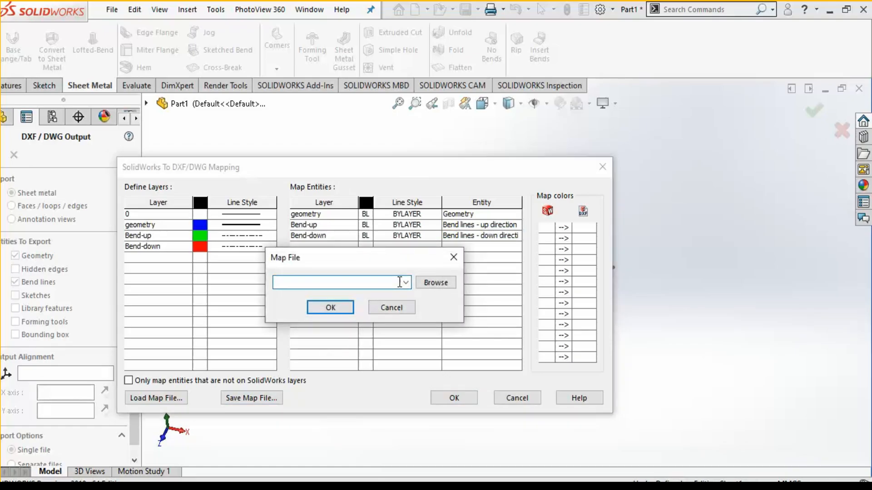
text(abc)
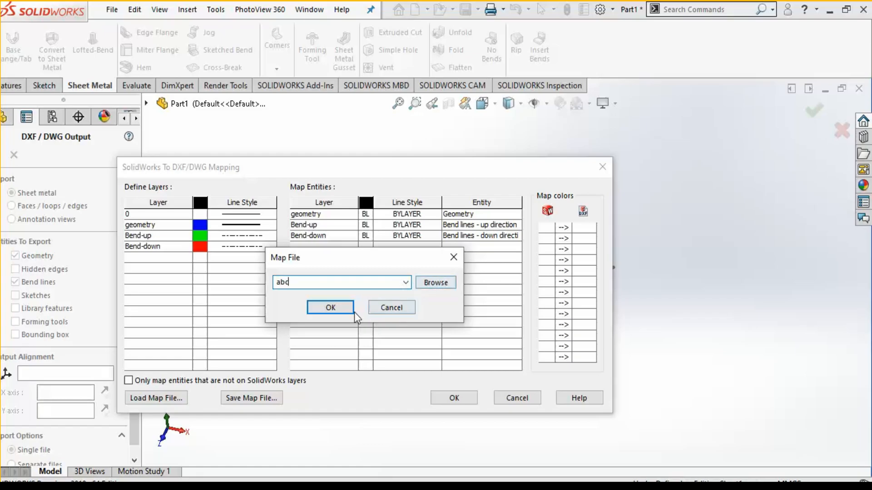
click(329, 307)
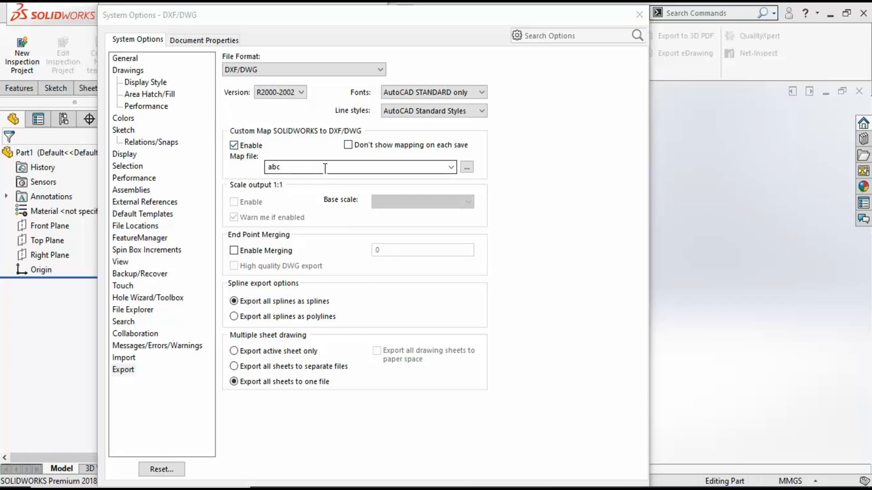
- Confirm the DXF/DWG options with custom mapping enabled using map file abc
click(450, 167)
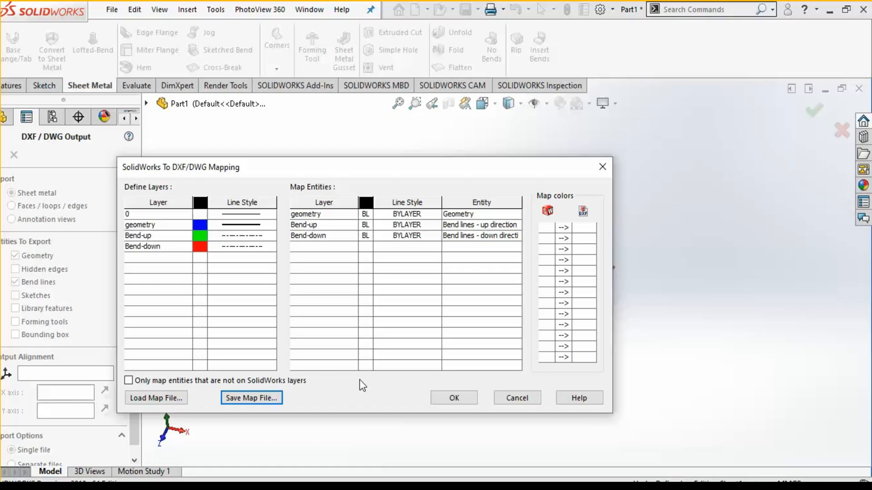
mouse_move(390, 406)
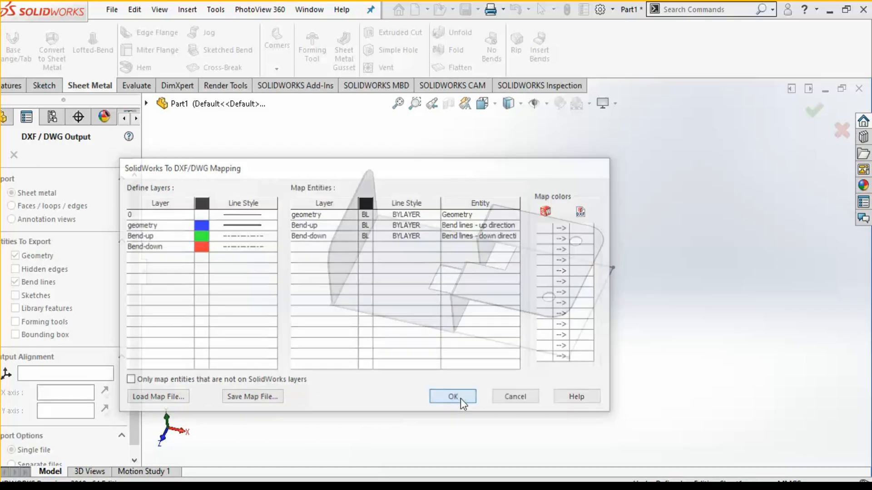
- Preview the flat pattern with blue outline and green/red bend lines, then save as DXF
click(452, 397)
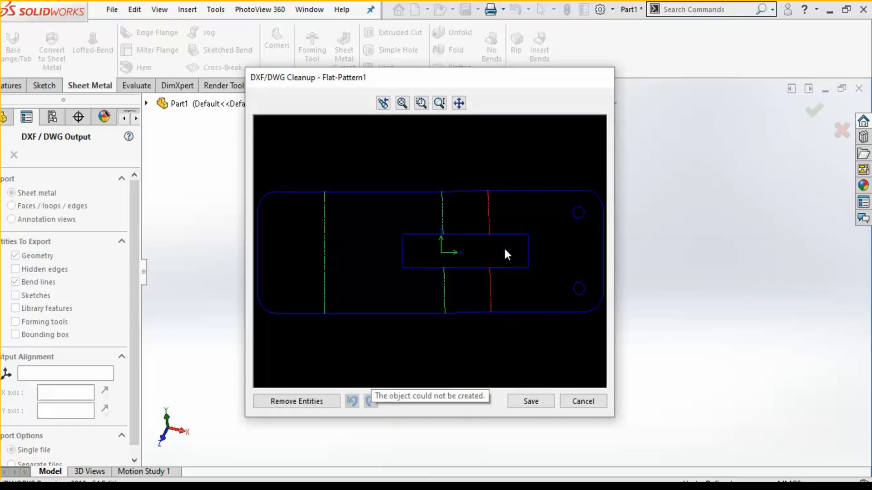
mouse_move(482, 346)
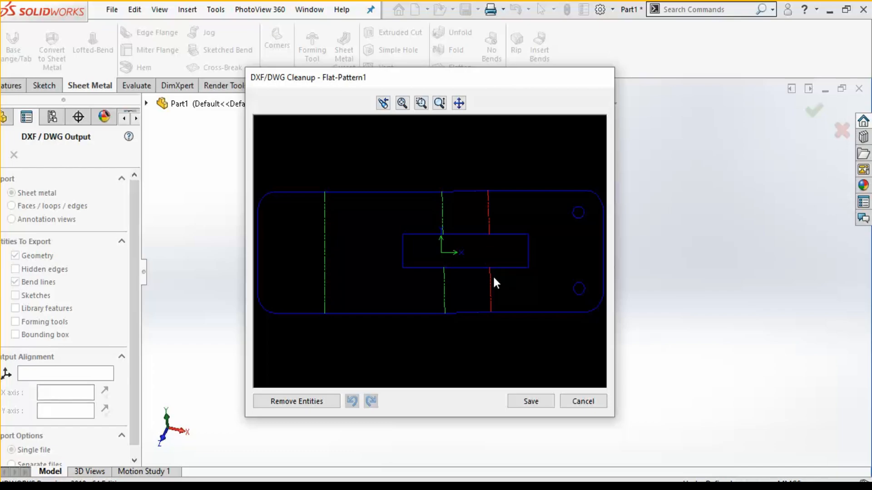
mouse_move(100, 359)
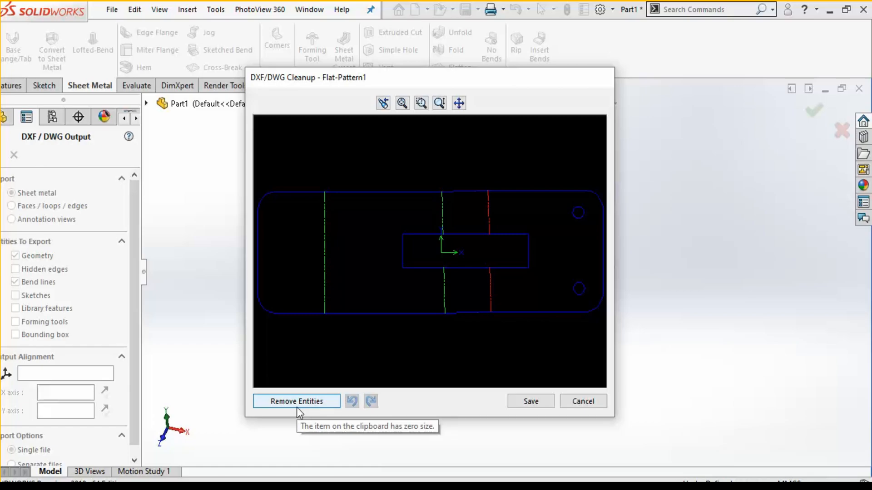
click(296, 401)
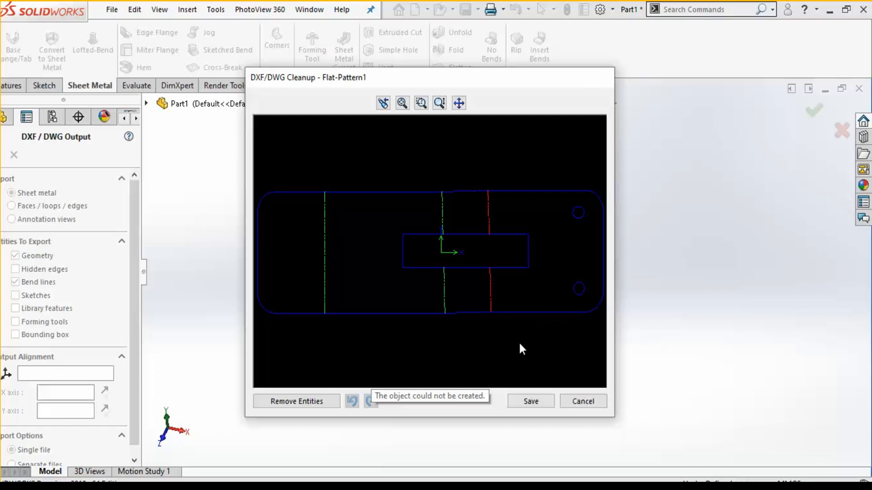
mouse_move(537, 377)
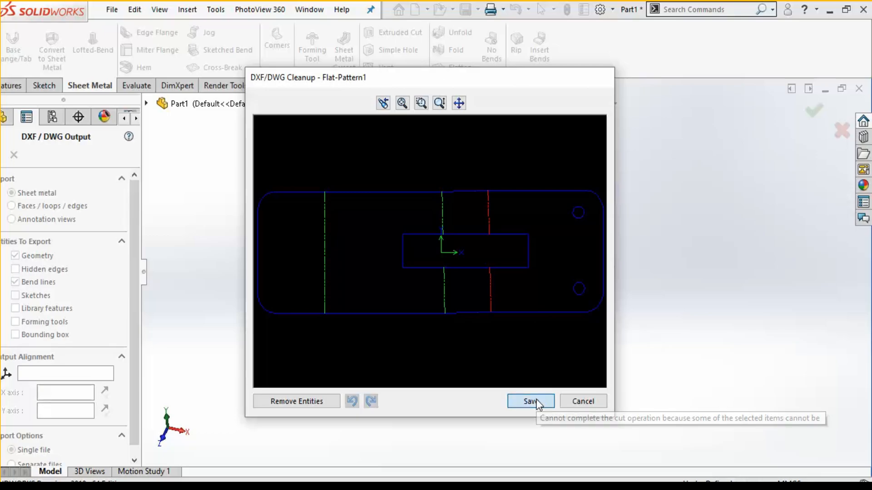
click(528, 402)
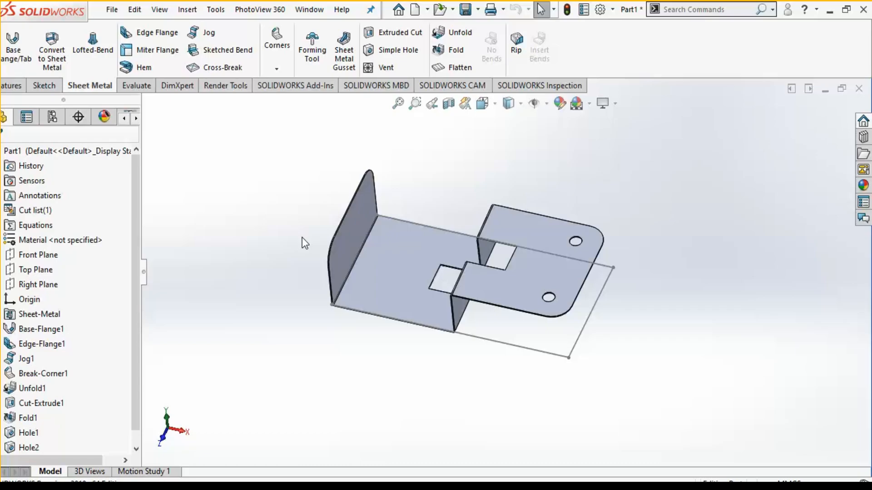
mouse_move(300, 234)
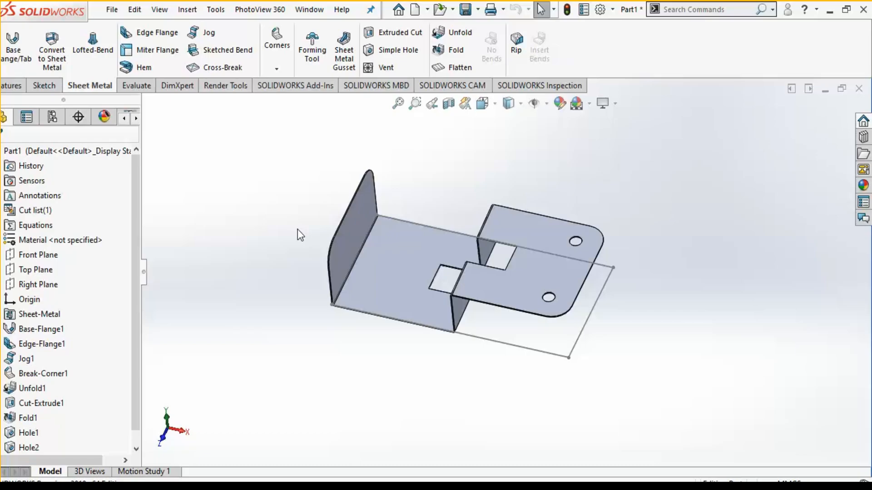
mouse_move(297, 233)
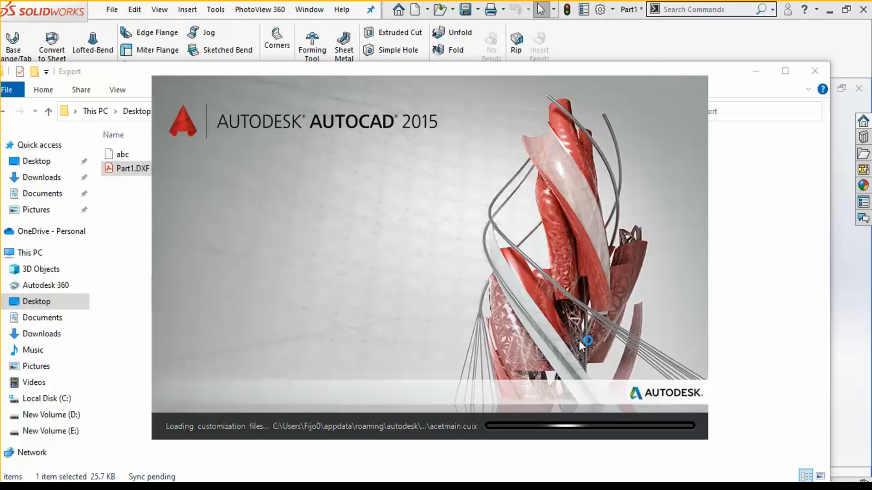
mouse_move(436, 384)
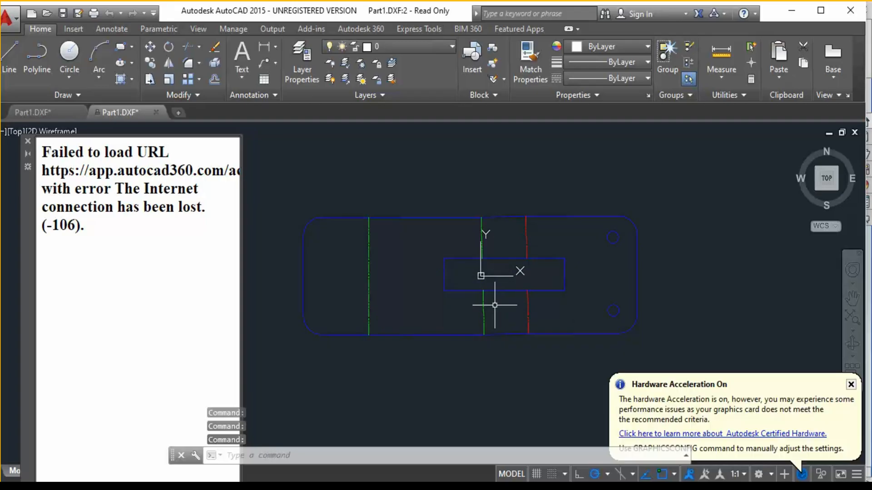
mouse_move(790, 329)
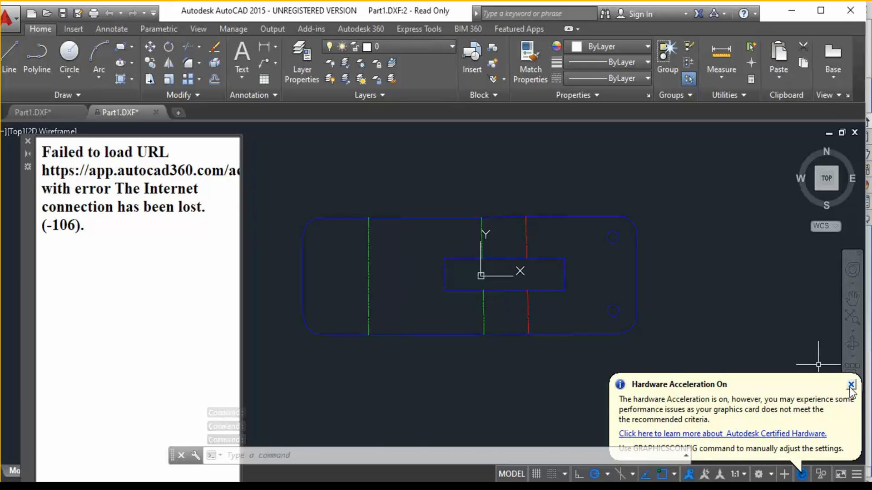
- Close AutoCAD's Hardware Acceleration balloon and the failed web page panel
click(850, 385)
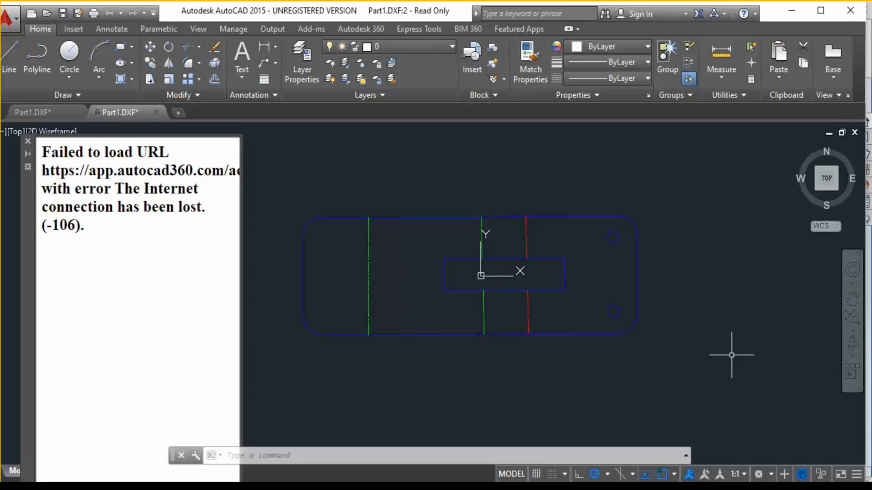
mouse_move(6, 192)
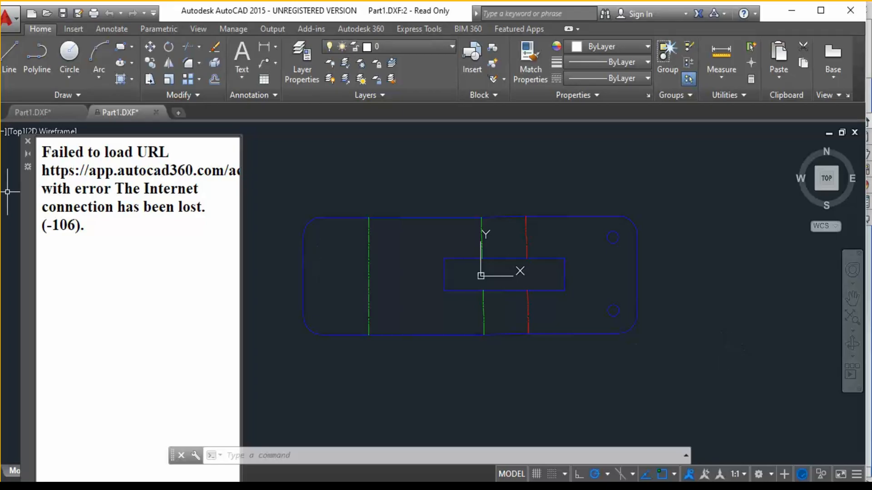
click(28, 141)
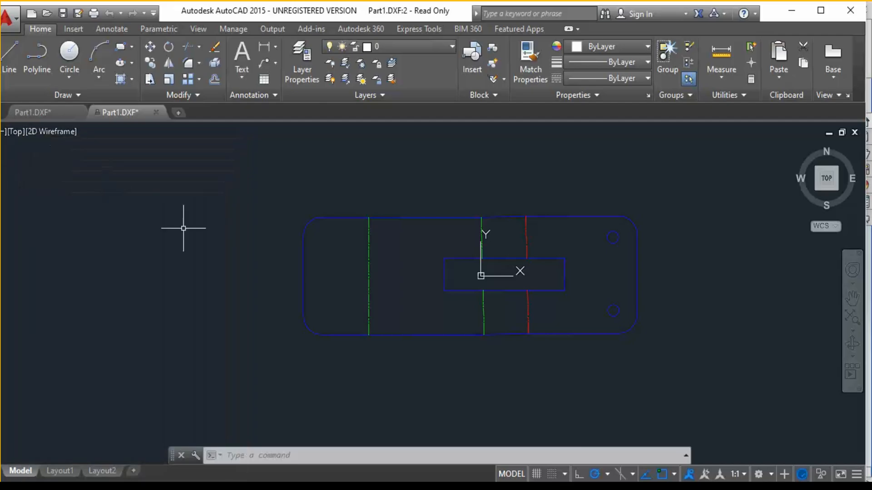
mouse_move(262, 262)
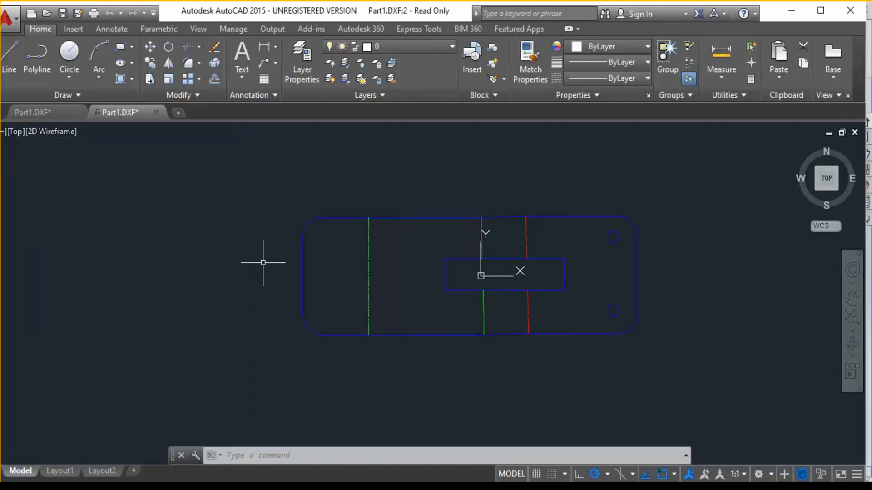